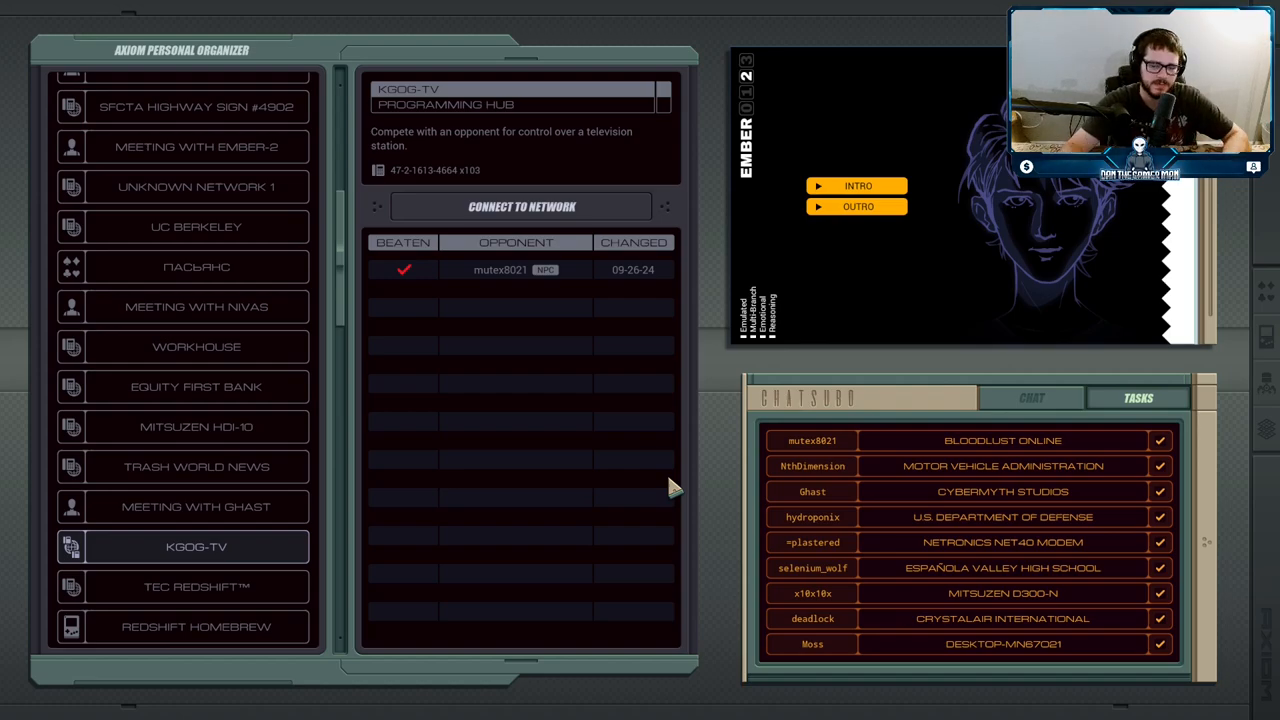
mouse_move(475, 238)
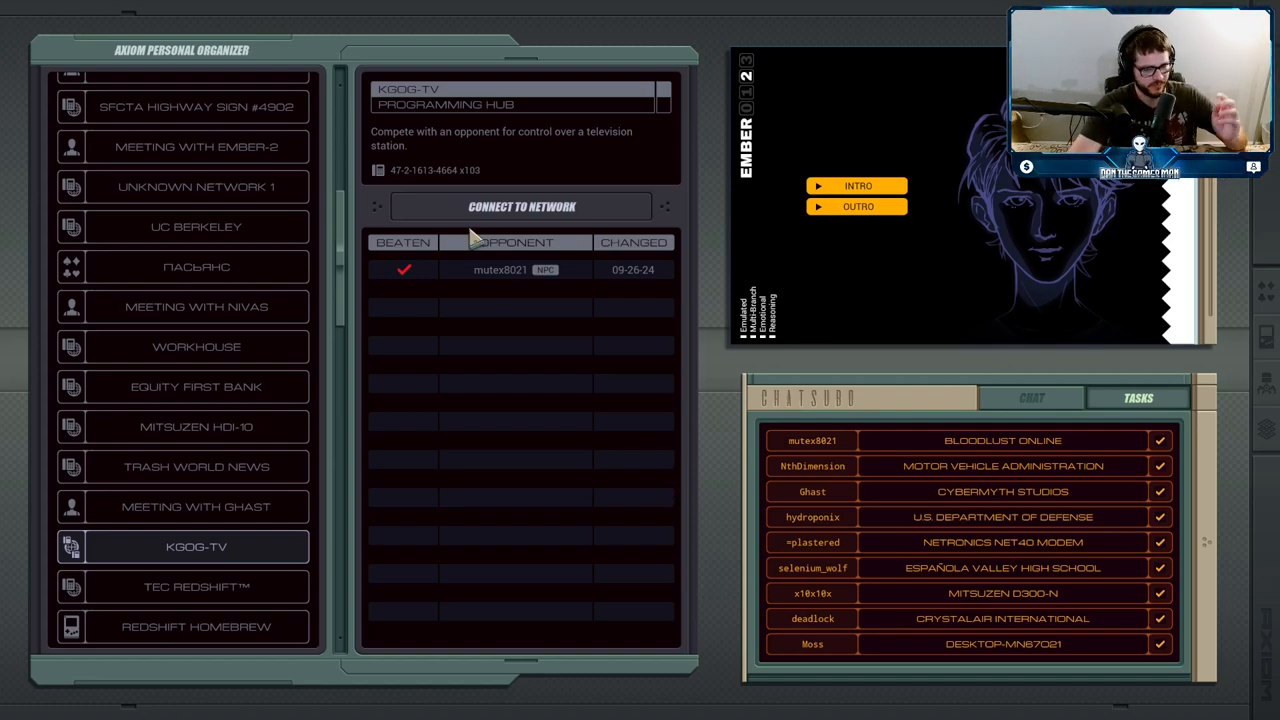
- Connect to the KGOG-TV station network and pick mutex8021 as the opponent
left_click(521, 206)
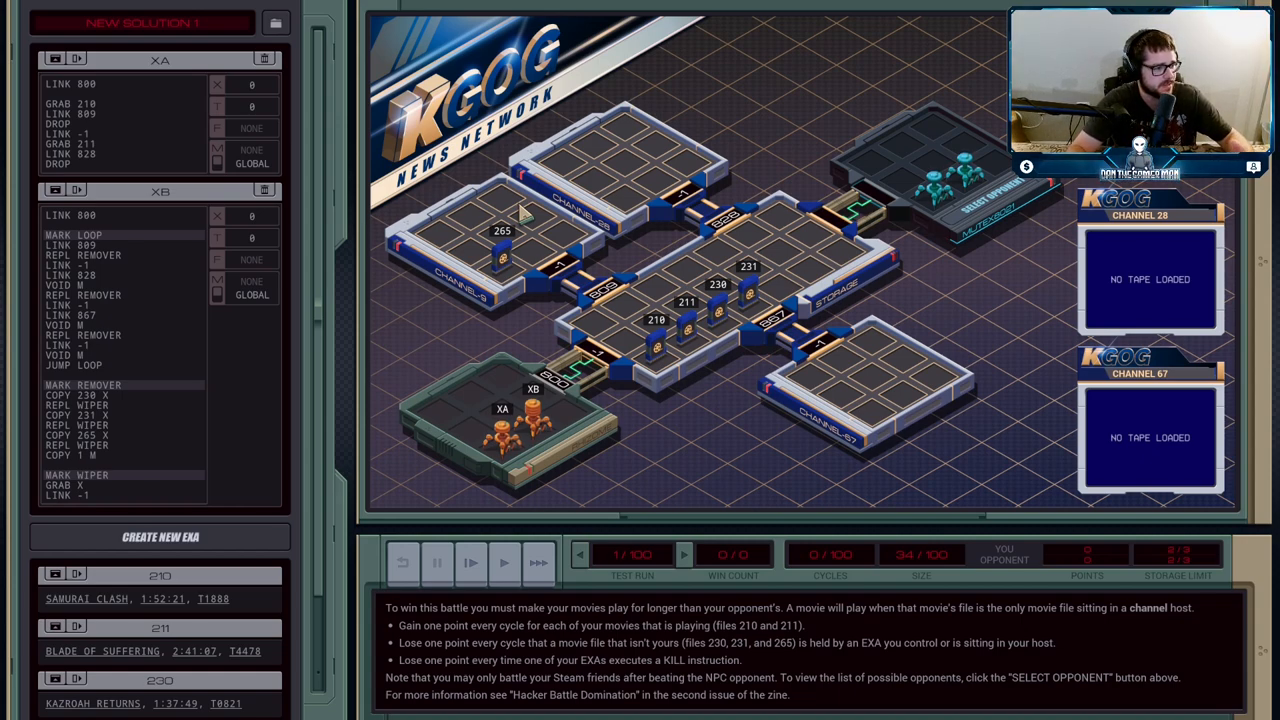
mouse_move(512, 338)
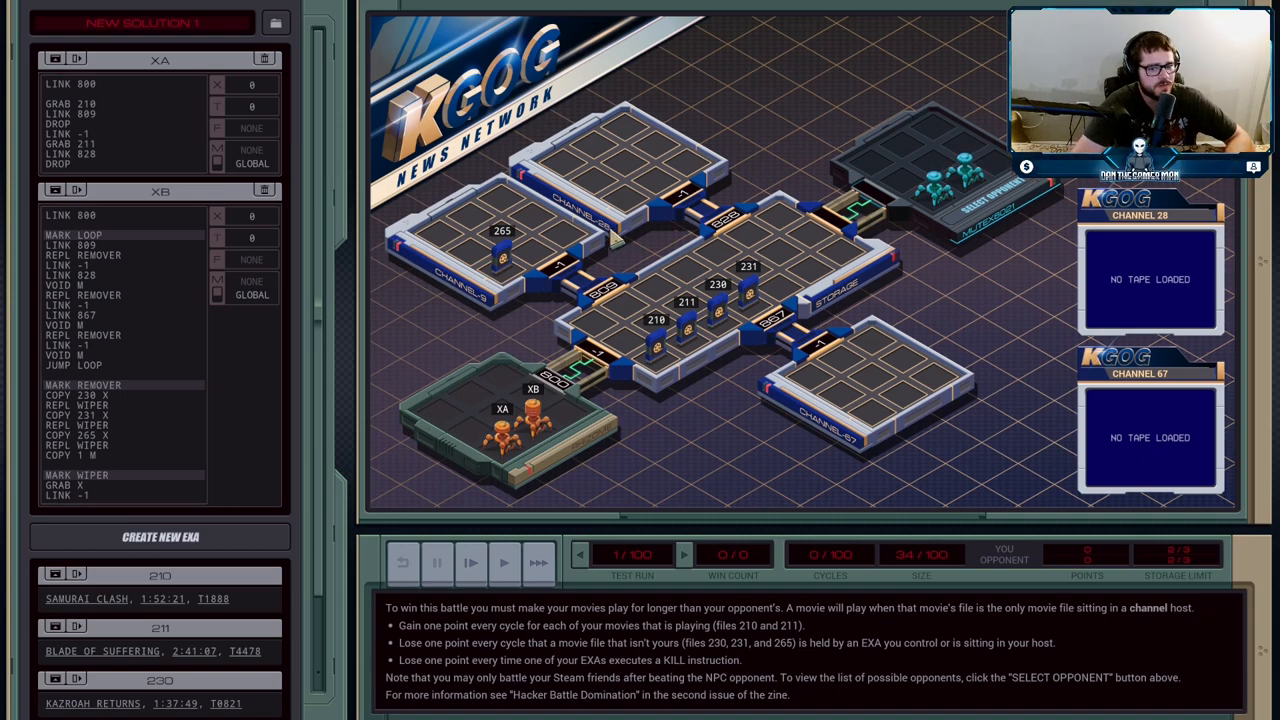
mouse_move(850, 445)
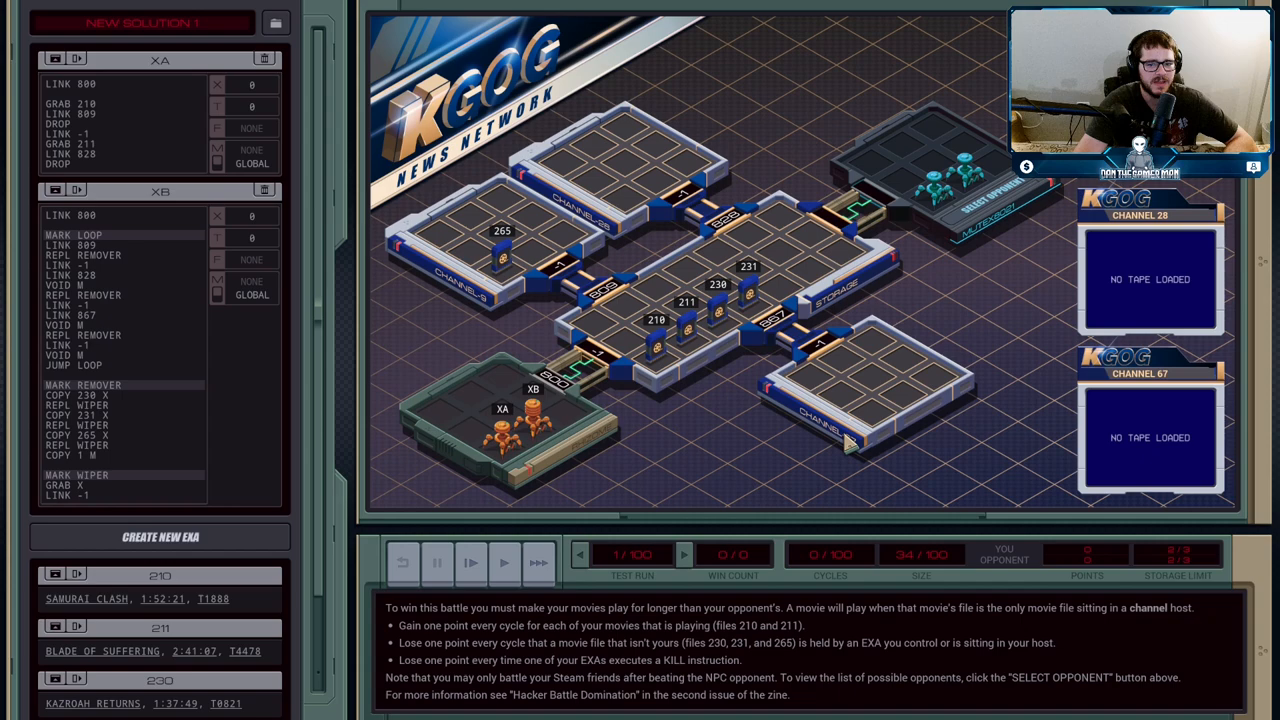
mouse_move(650, 350)
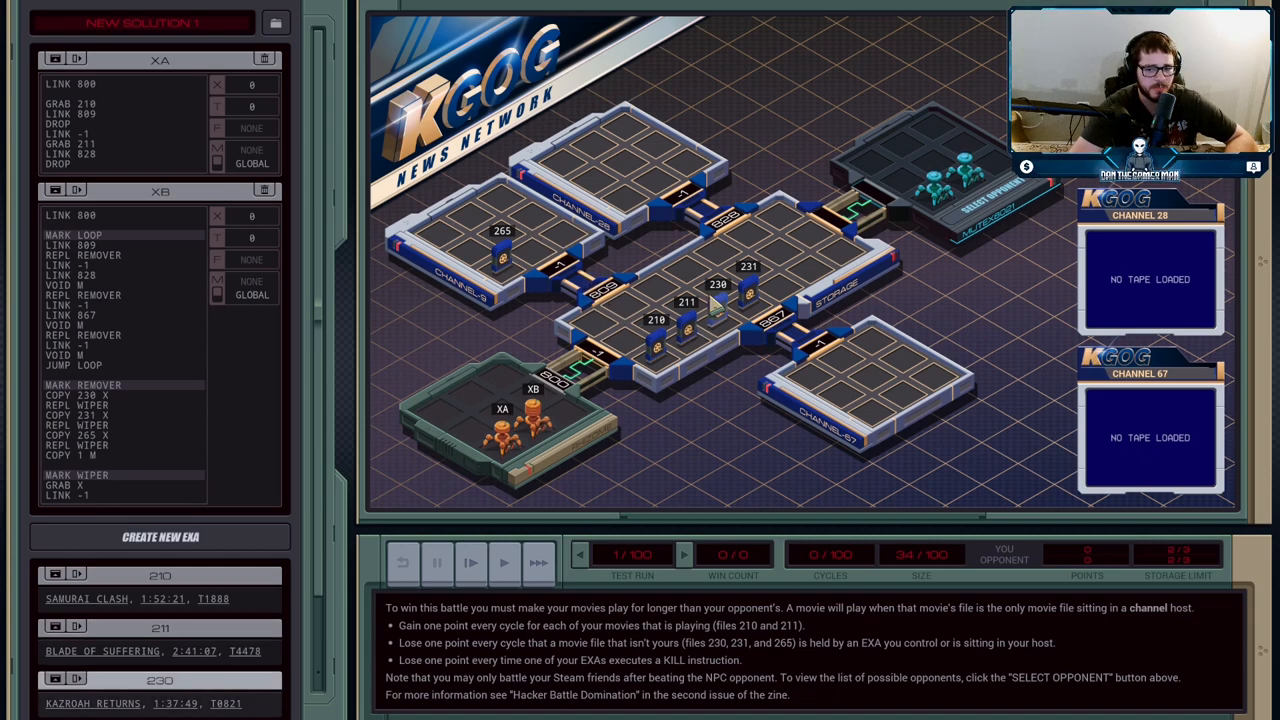
mouse_move(700, 373)
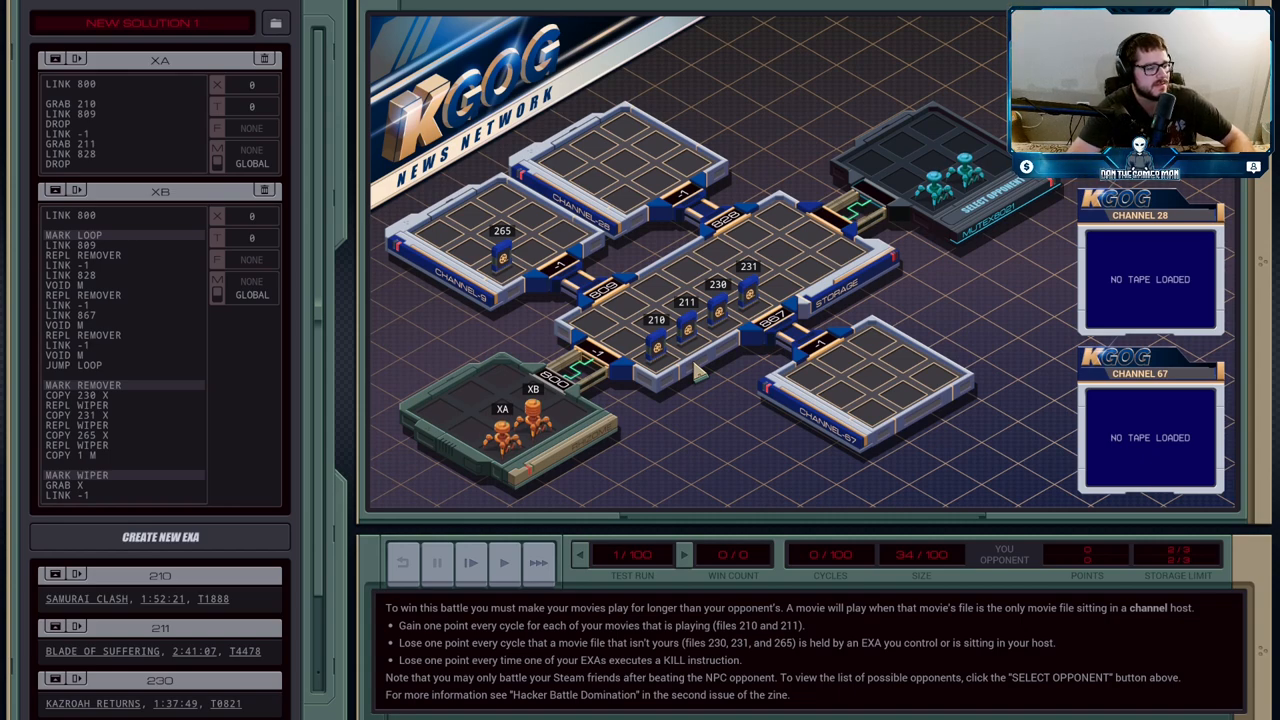
mouse_move(565, 418)
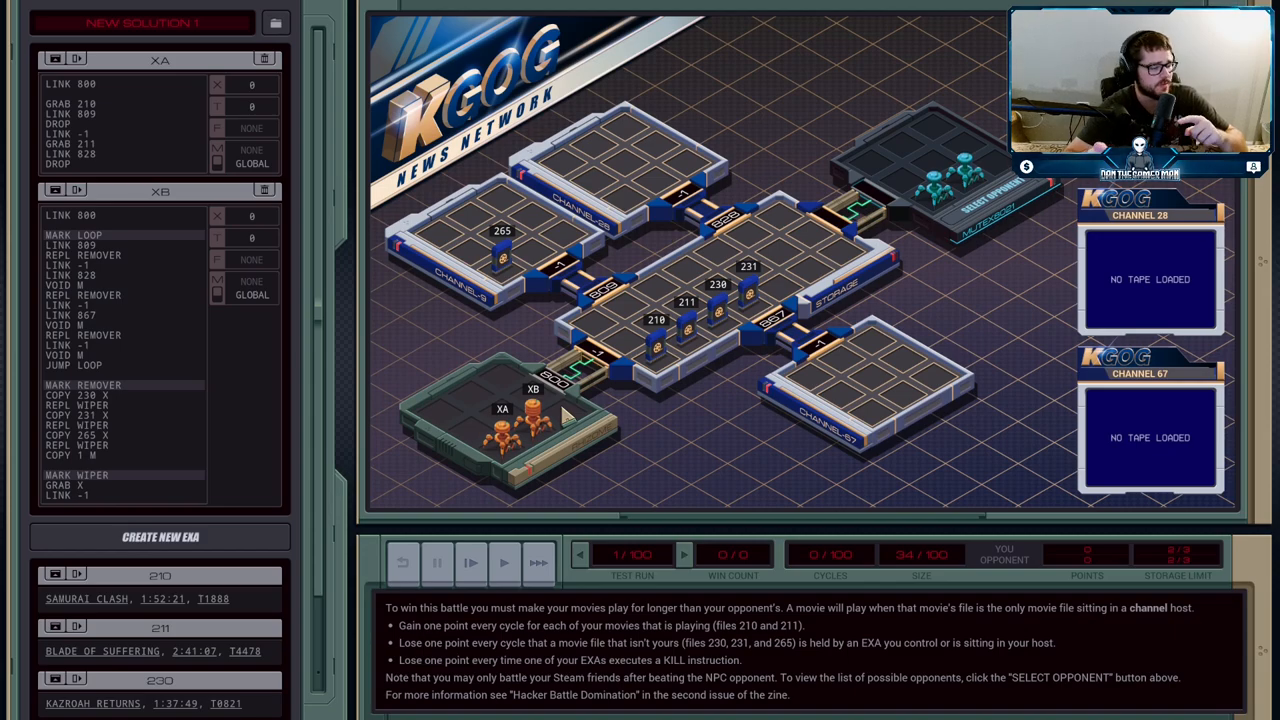
left_click(985, 193)
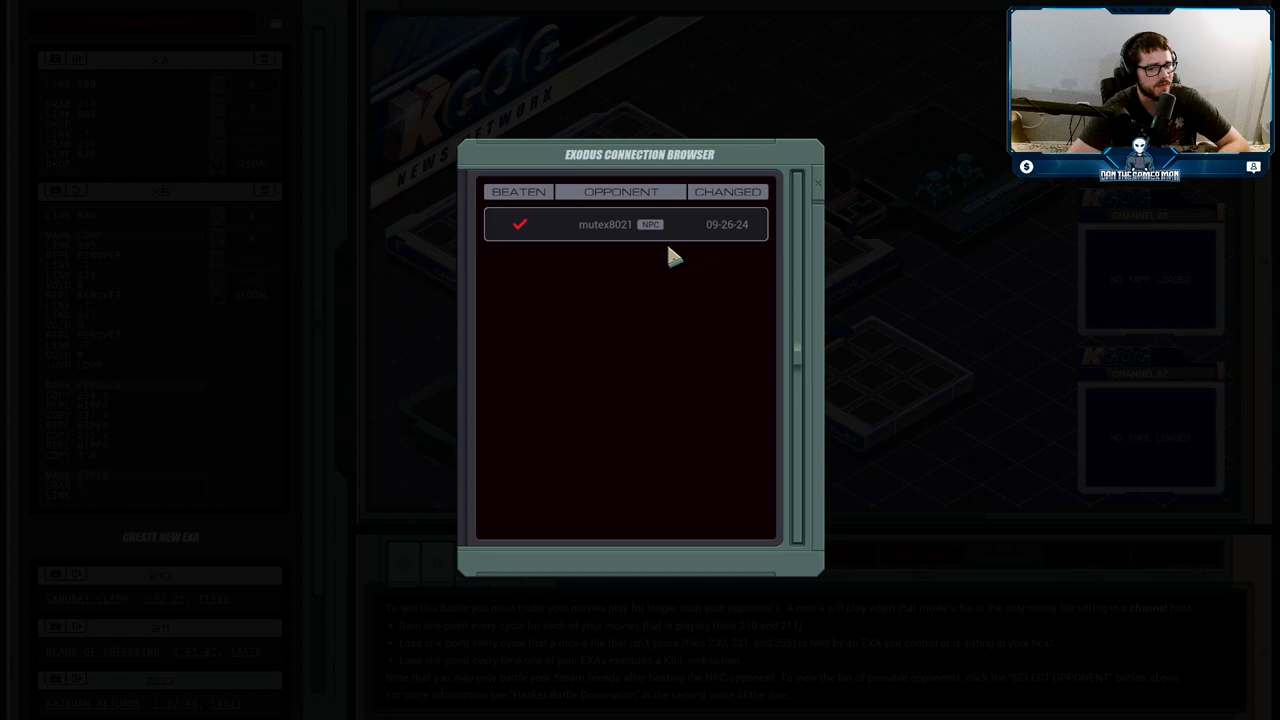
mouse_move(645, 272)
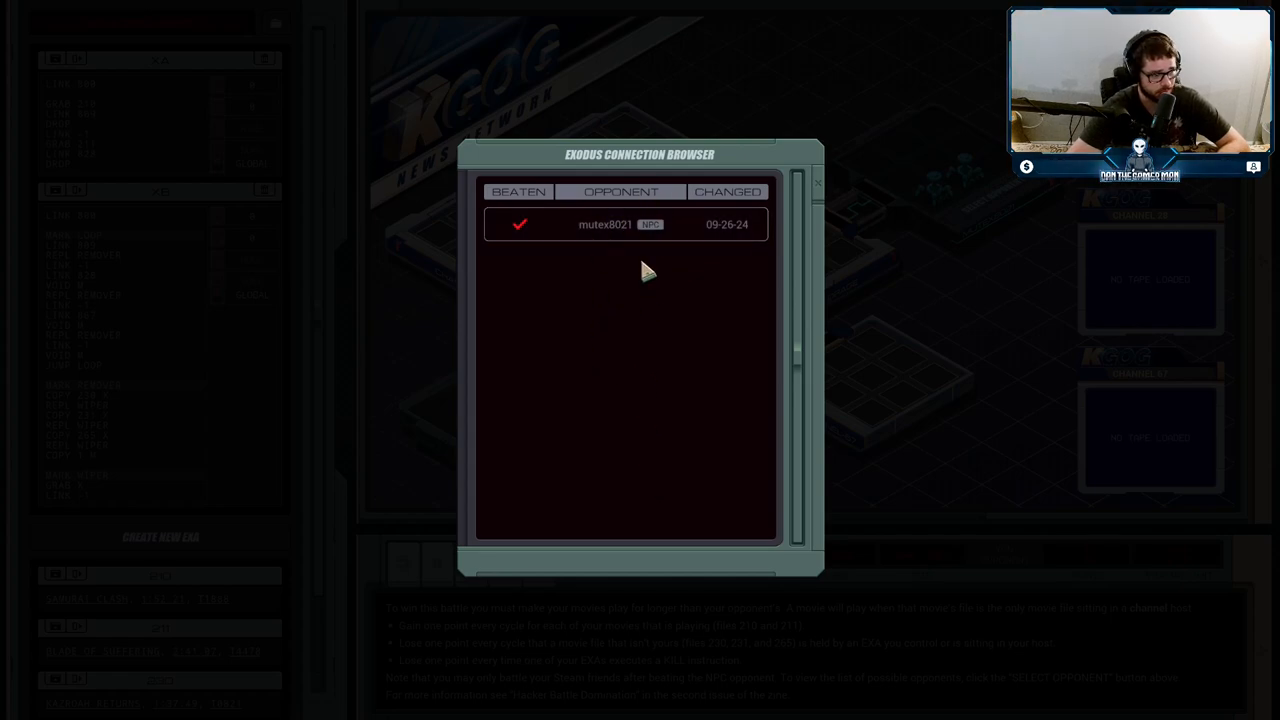
left_click(817, 182)
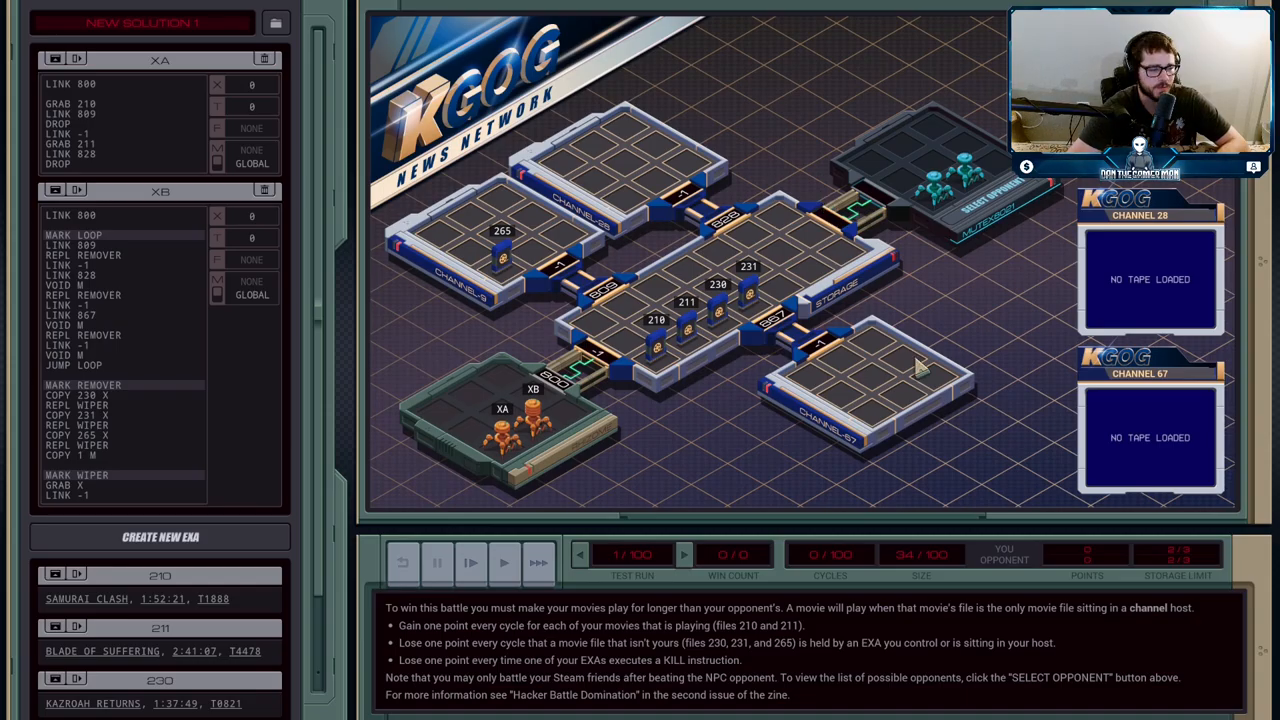
mouse_move(655, 390)
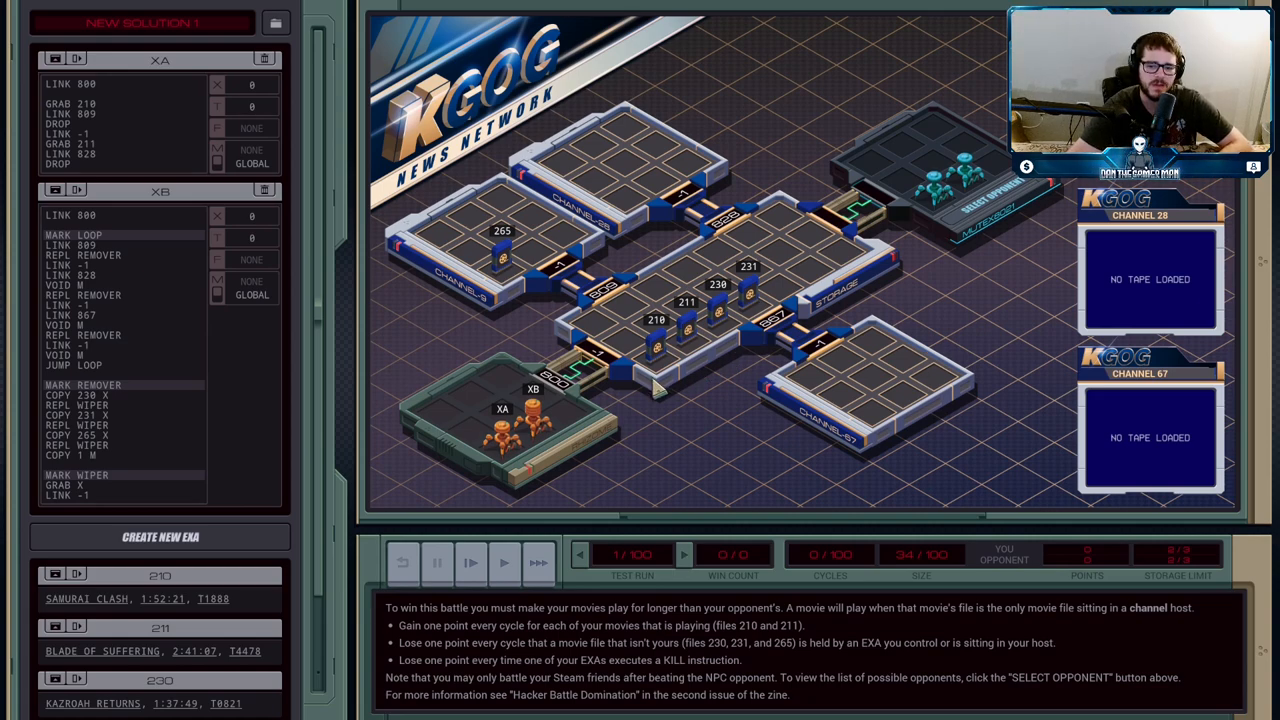
mouse_move(658, 391)
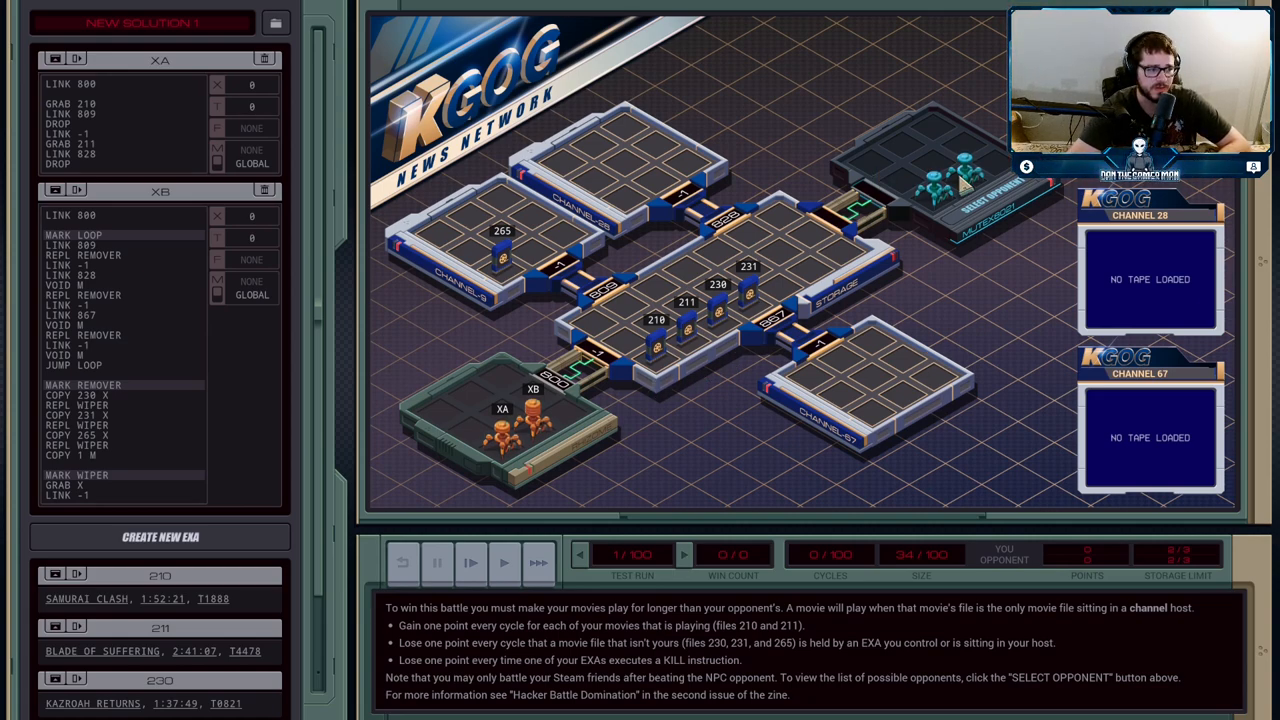
mouse_move(1205, 340)
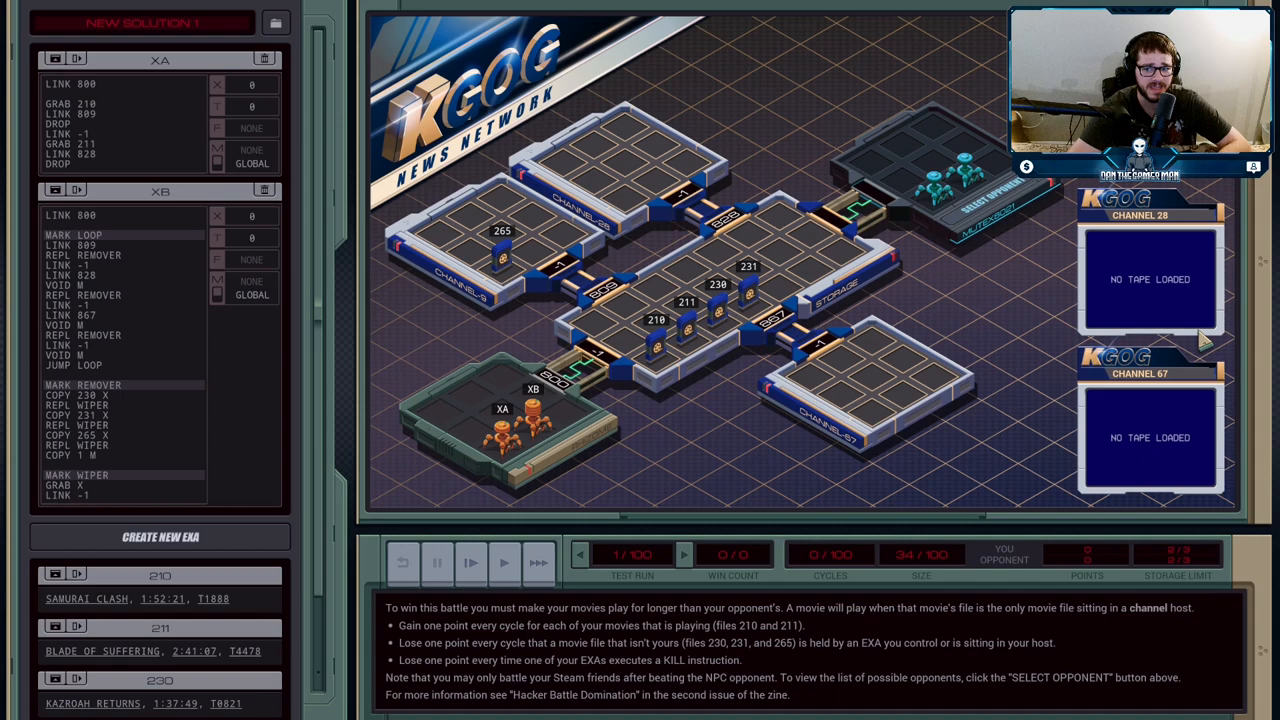
mouse_move(497, 232)
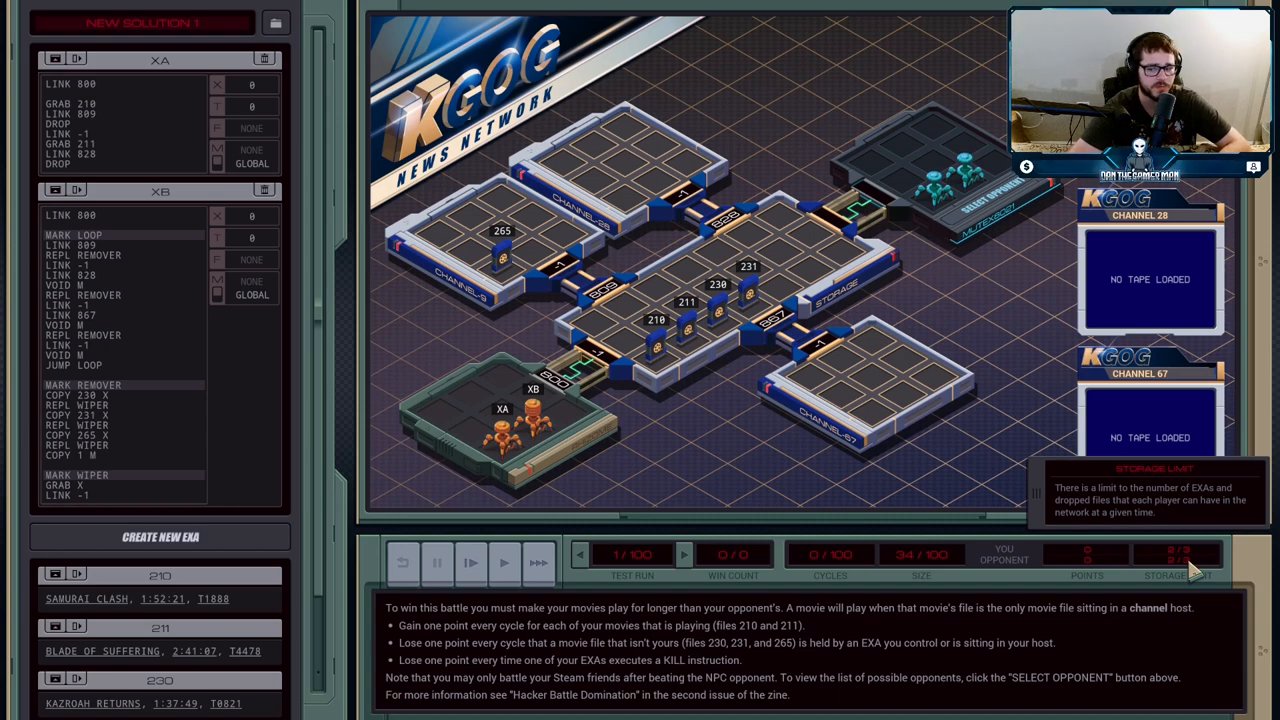
mouse_move(655, 458)
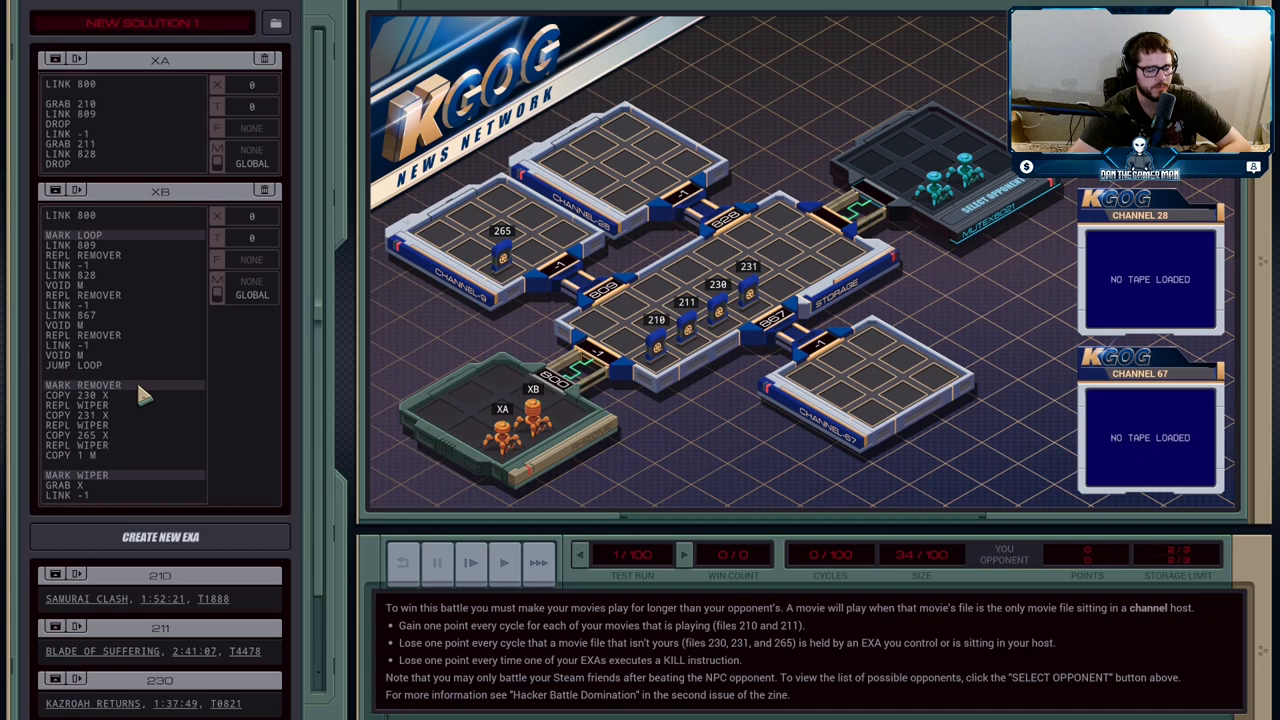
mouse_move(90, 405)
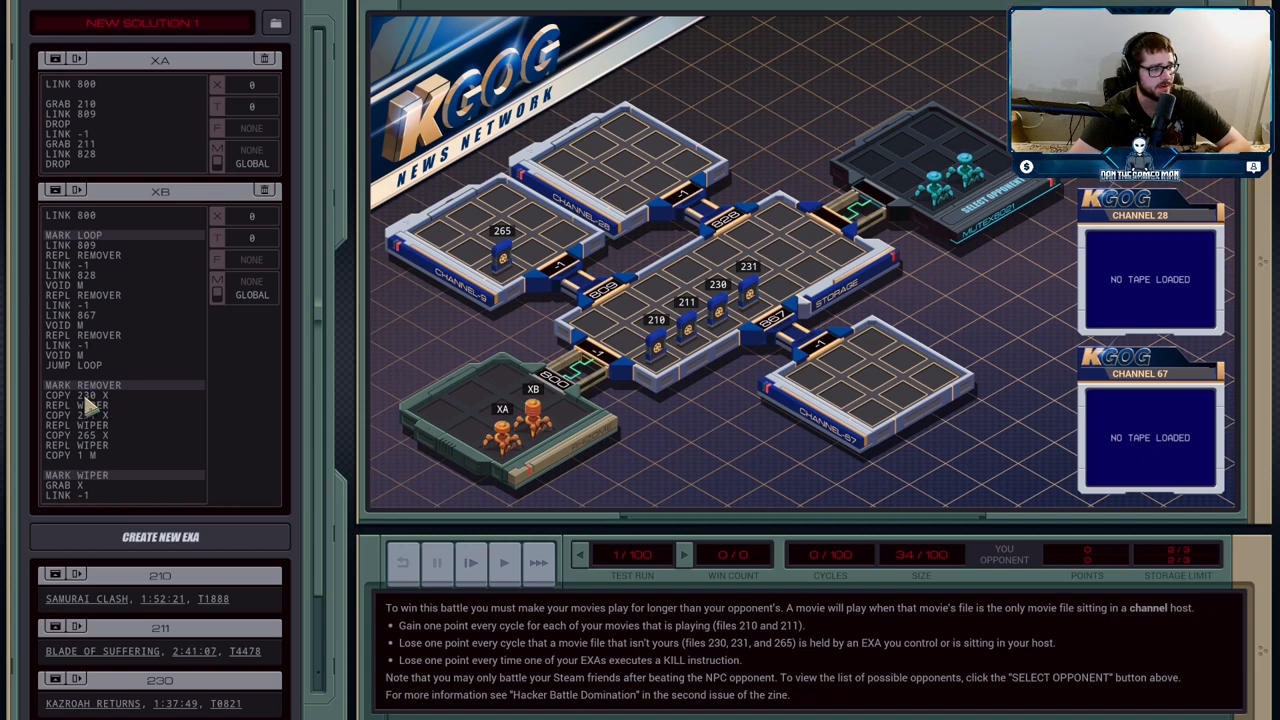
mouse_move(120, 455)
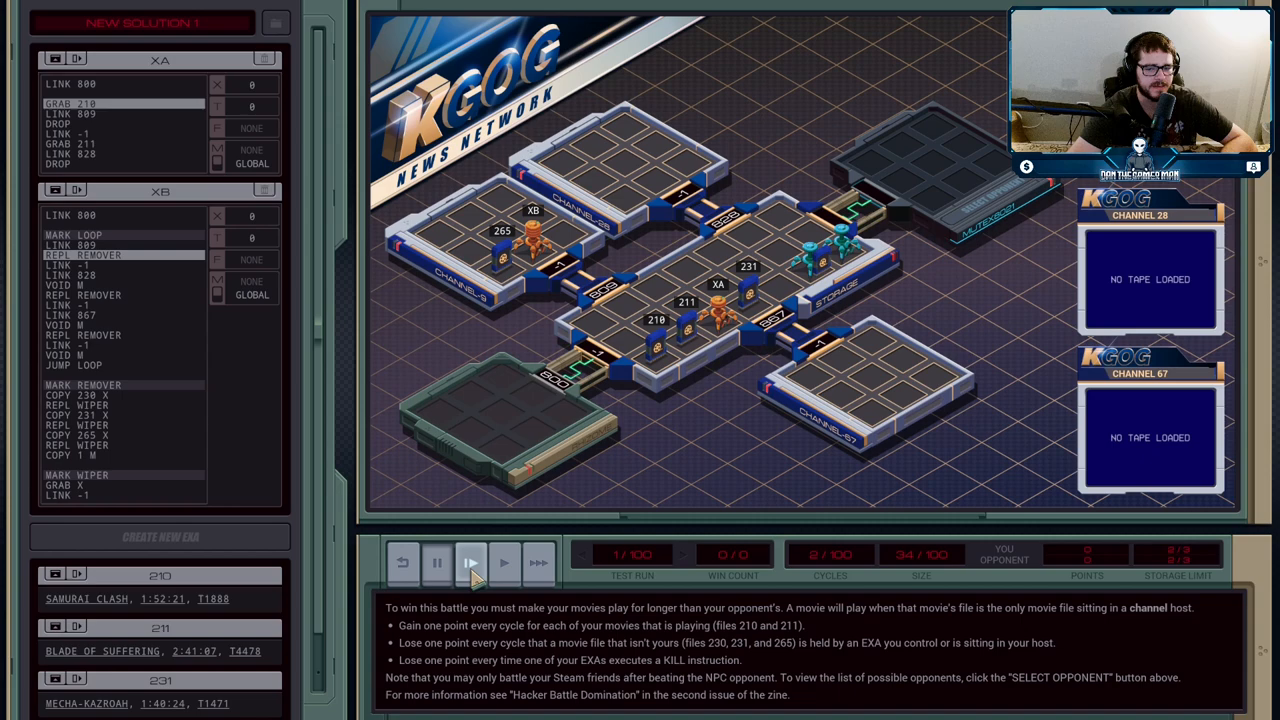
mouse_move(630, 447)
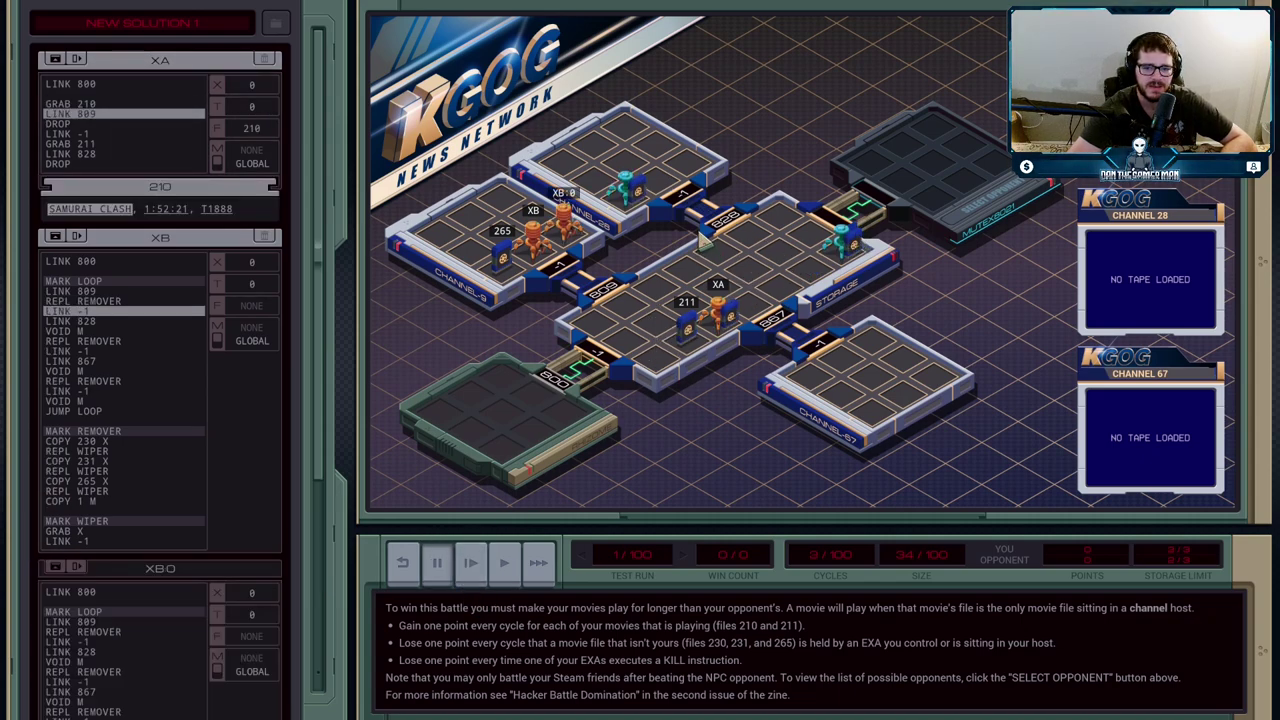
mouse_move(625, 345)
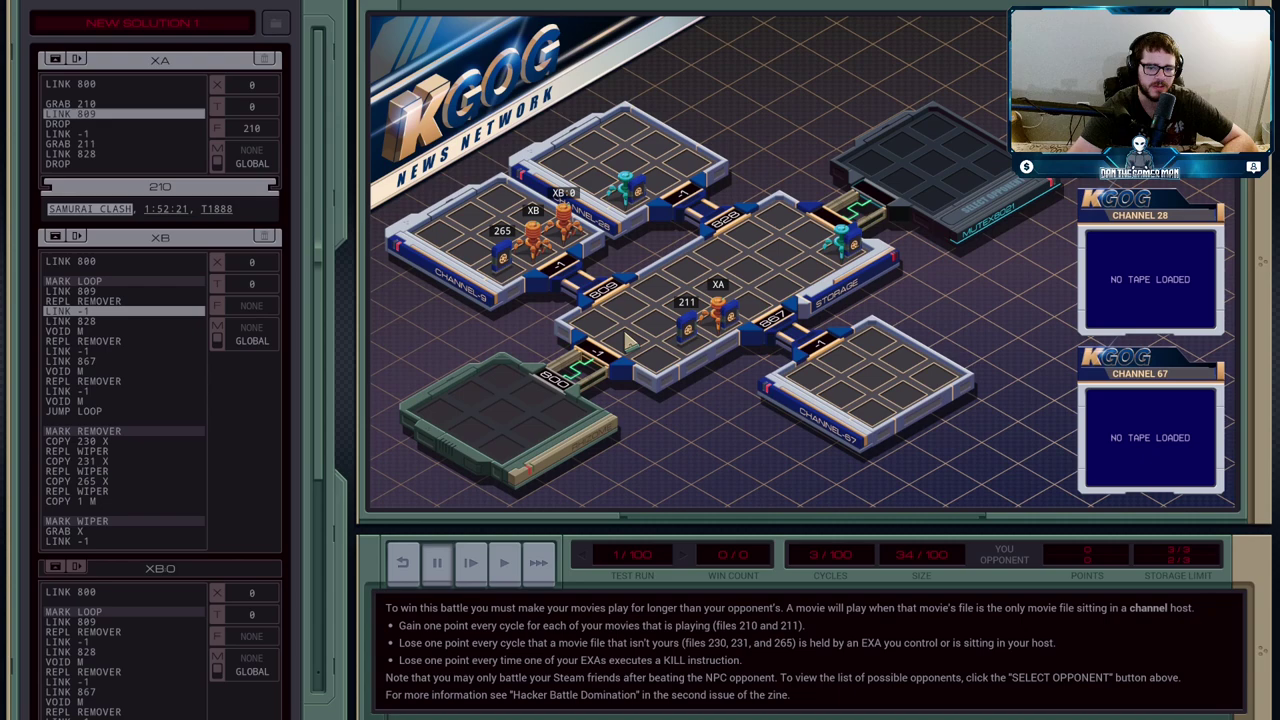
- Step the paused test battle forward to cycle 9, when XA runs out of instructions
left_click(504, 562)
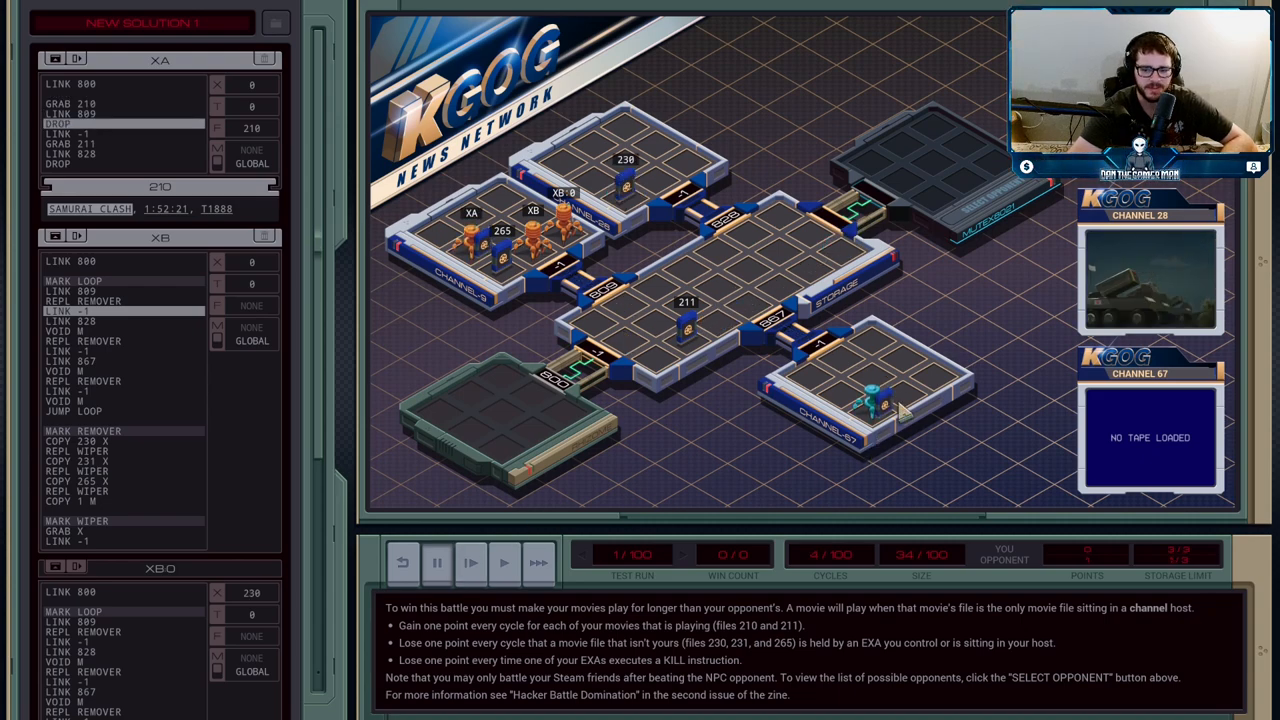
mouse_move(670, 250)
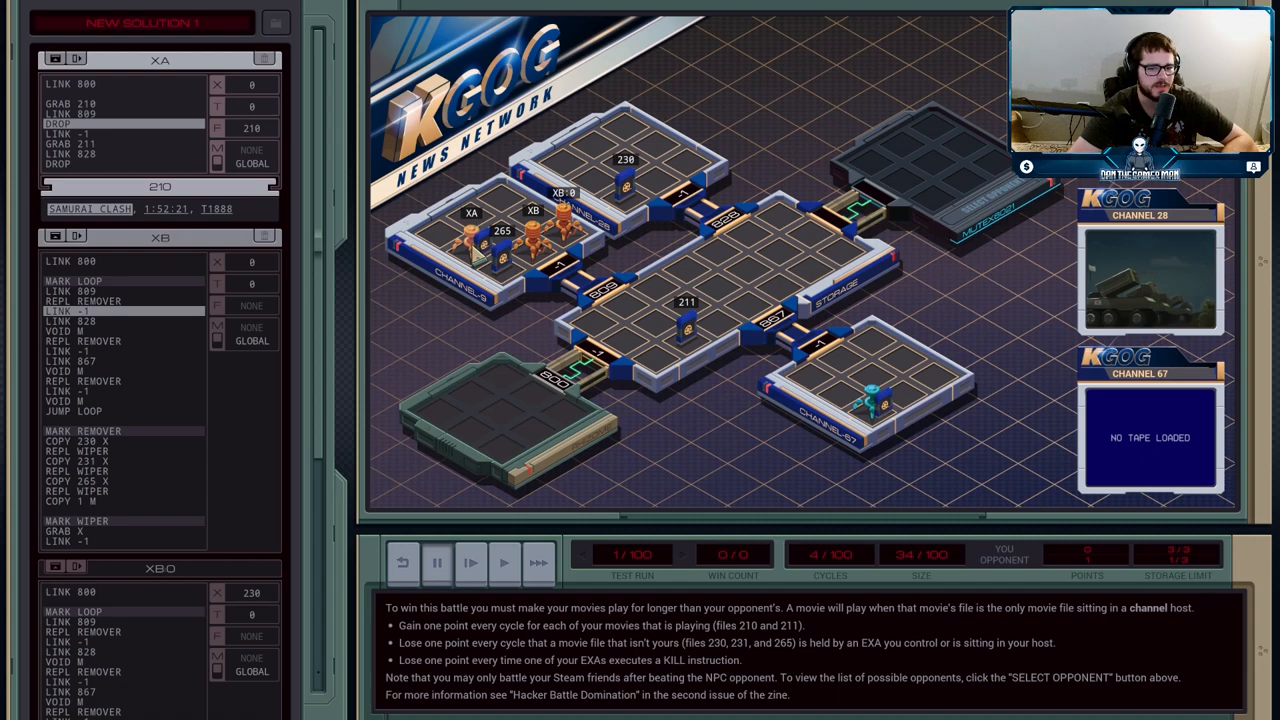
left_click(470, 562)
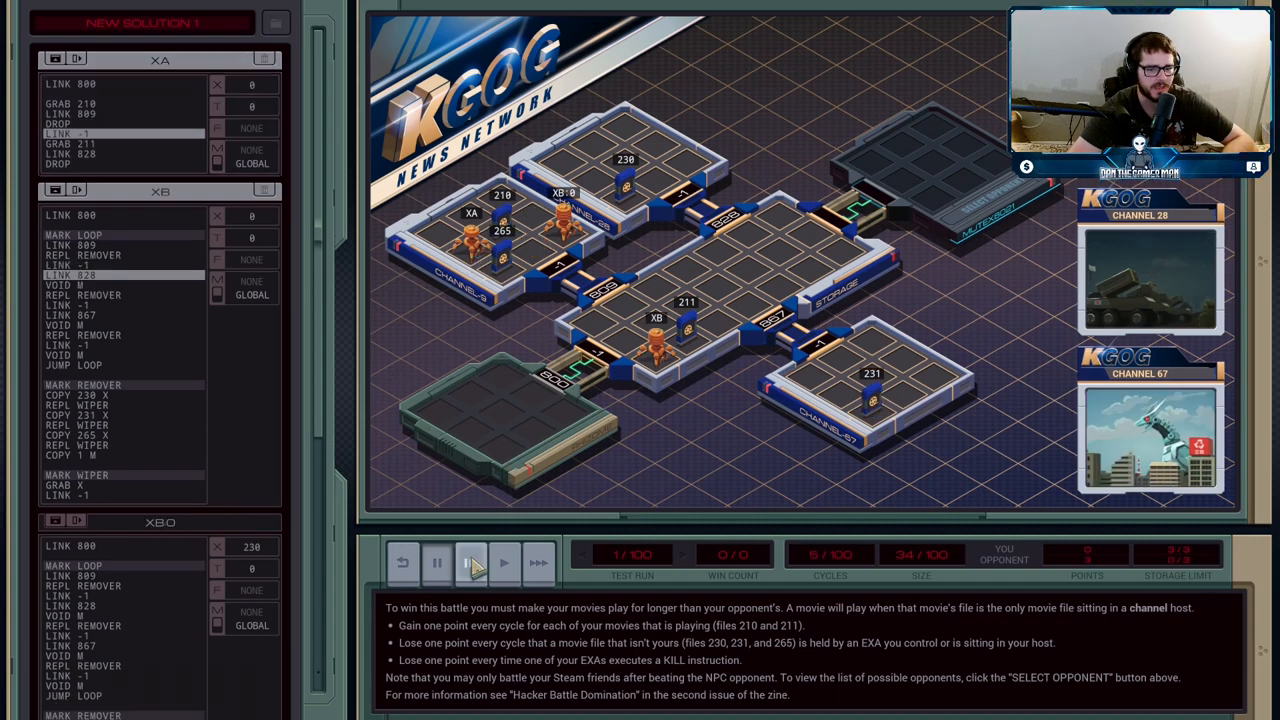
left_click(470, 562)
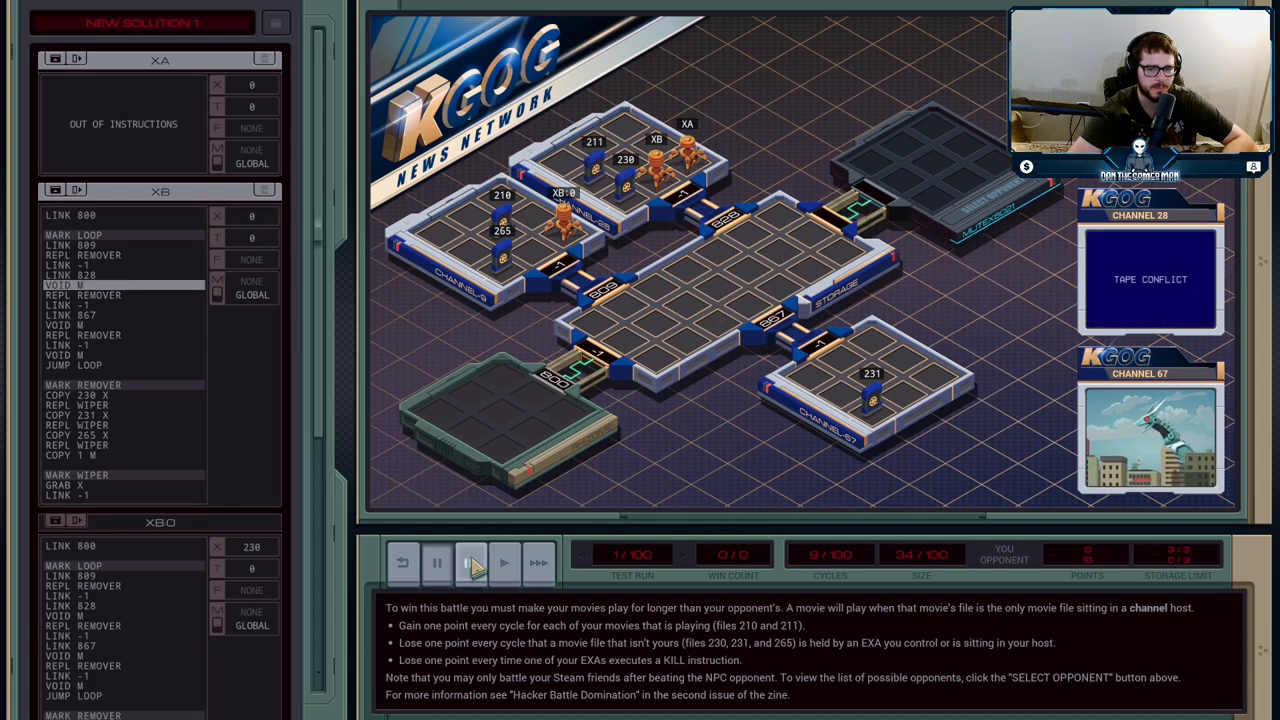
left_click(470, 562)
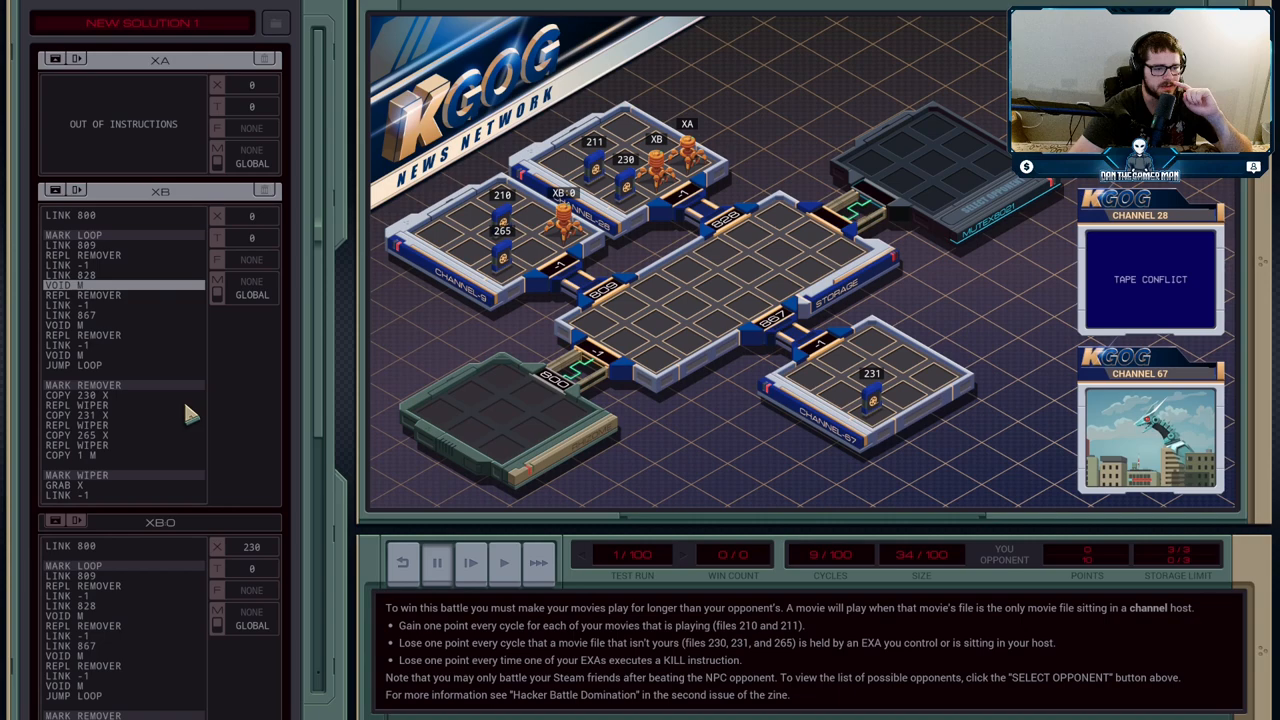
- Step the test battle from cycle 9 to 18 as EXA copies reach channel 67
scroll("down", 3)
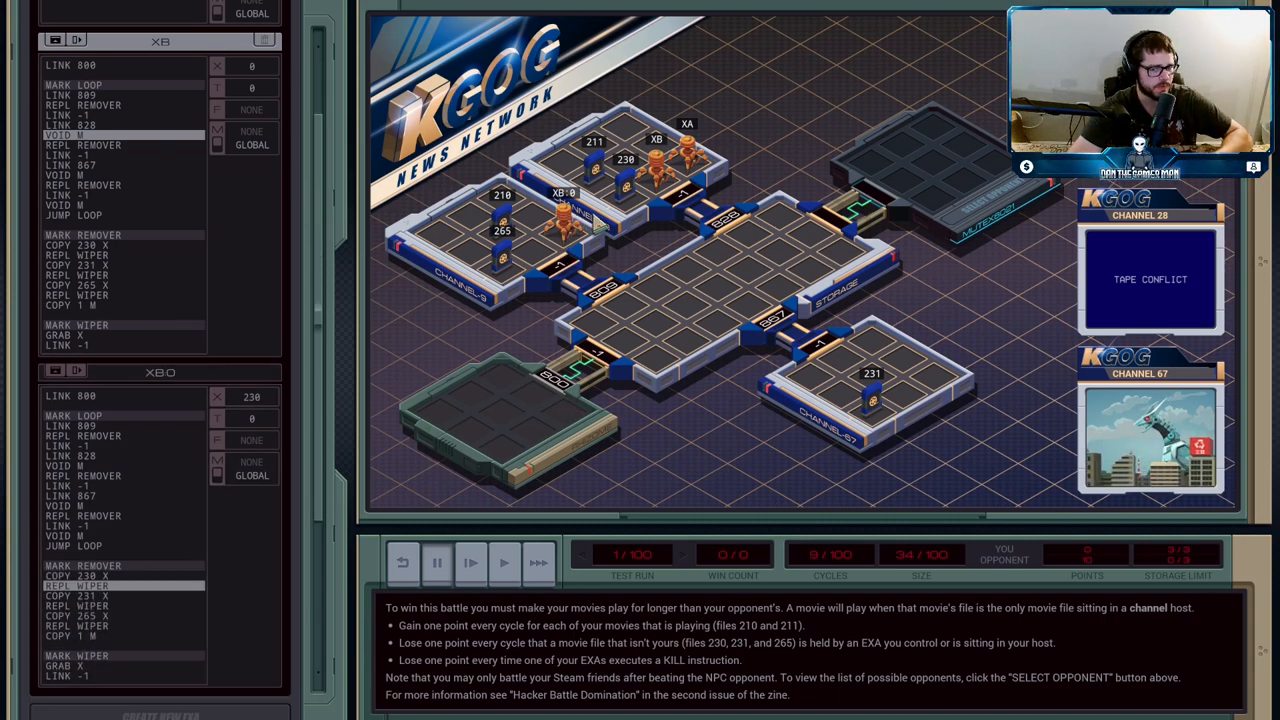
mouse_move(270, 485)
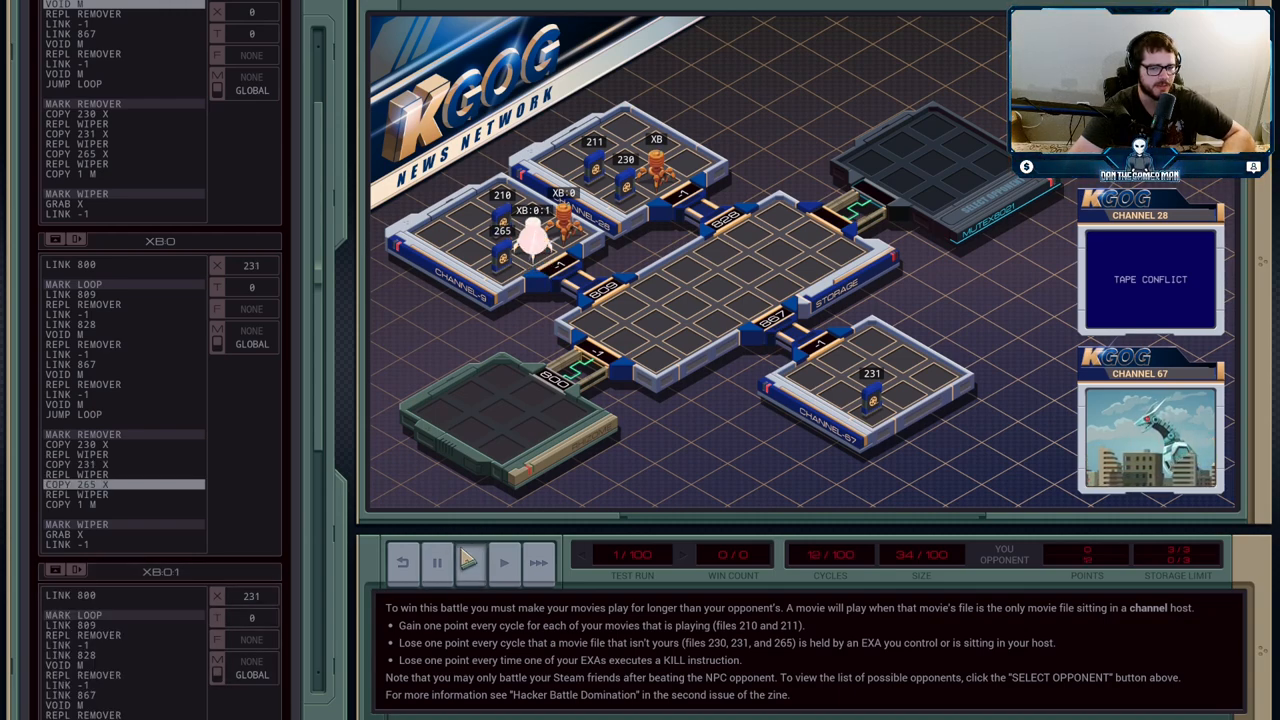
left_click(470, 562)
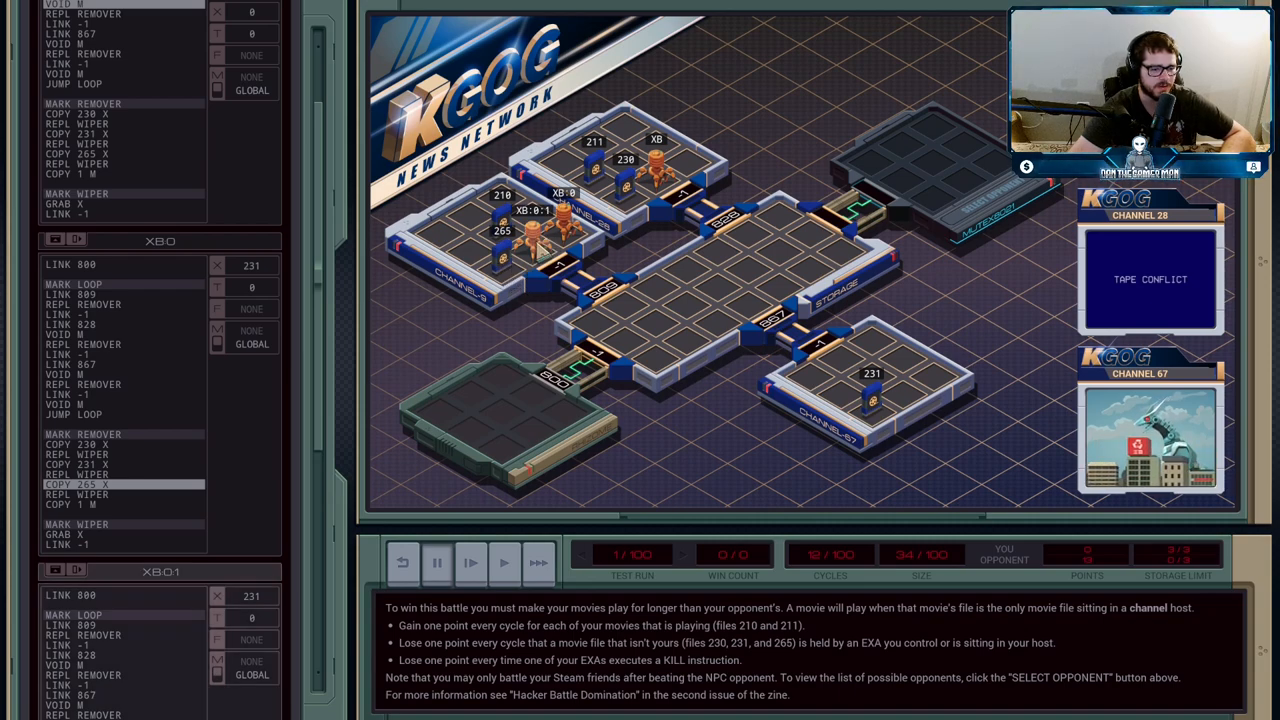
left_click(470, 563)
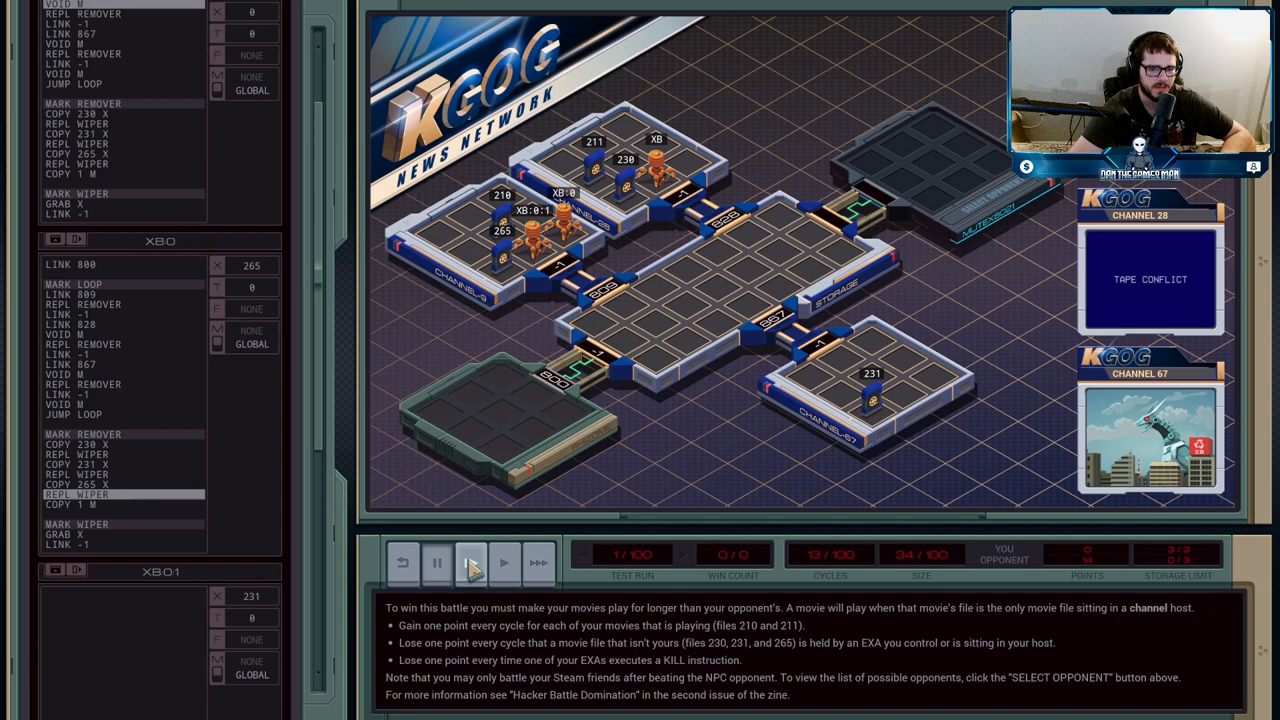
left_click(470, 563)
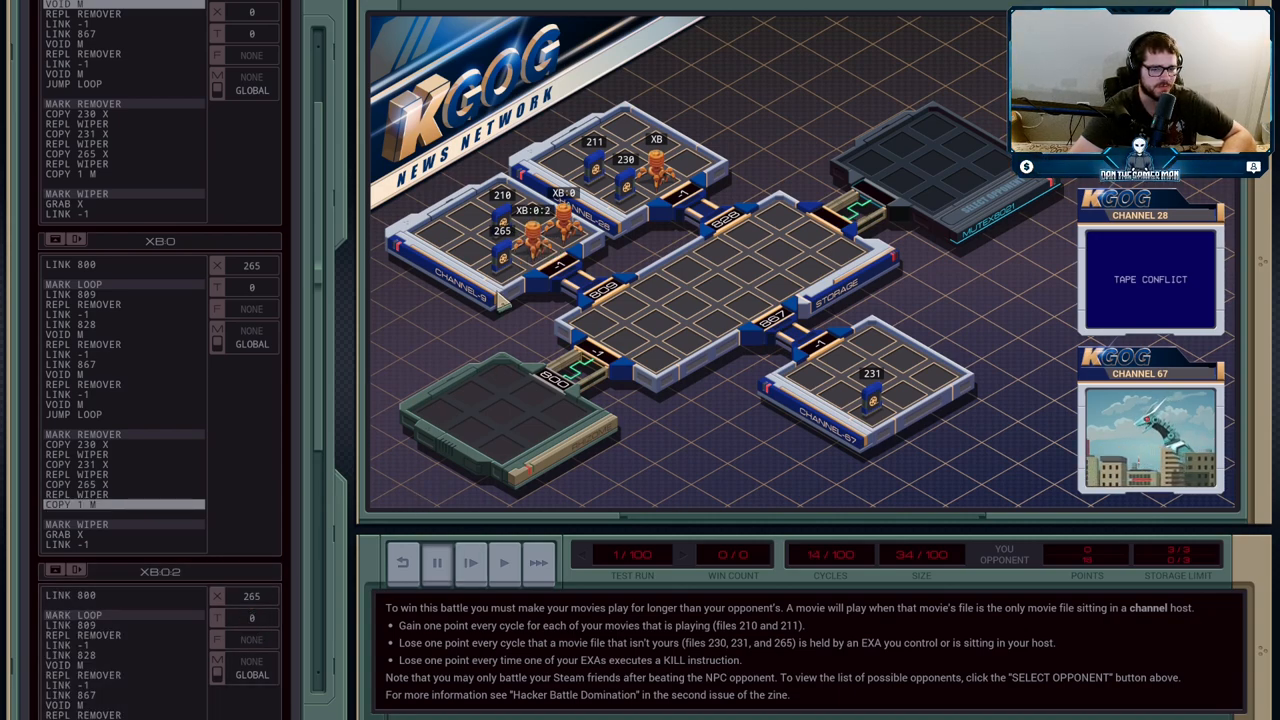
left_click(470, 562)
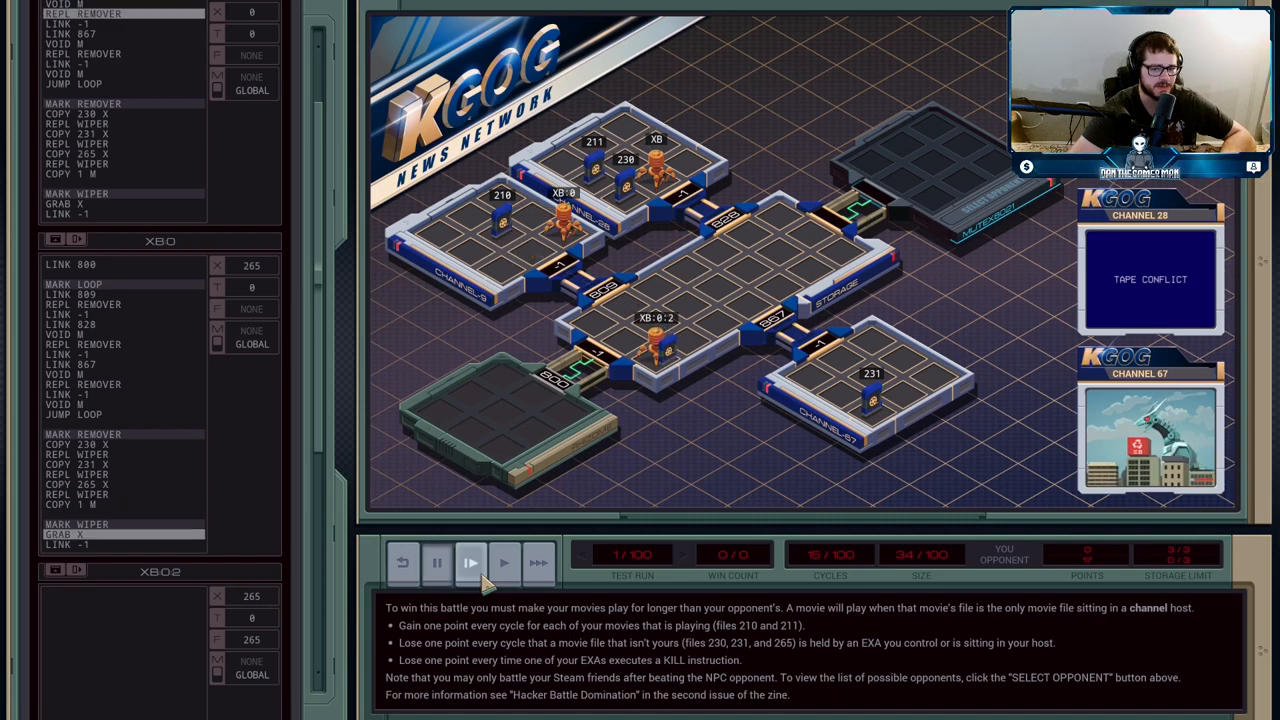
left_click(470, 563)
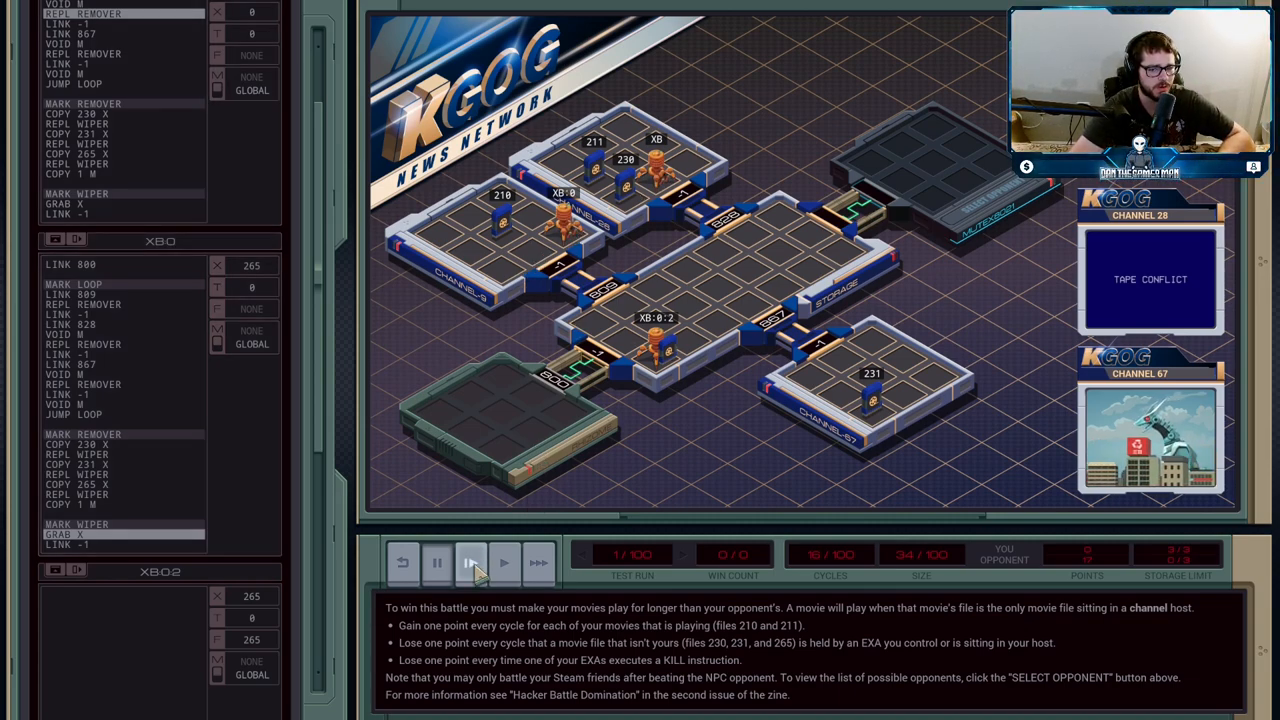
mouse_move(470, 562)
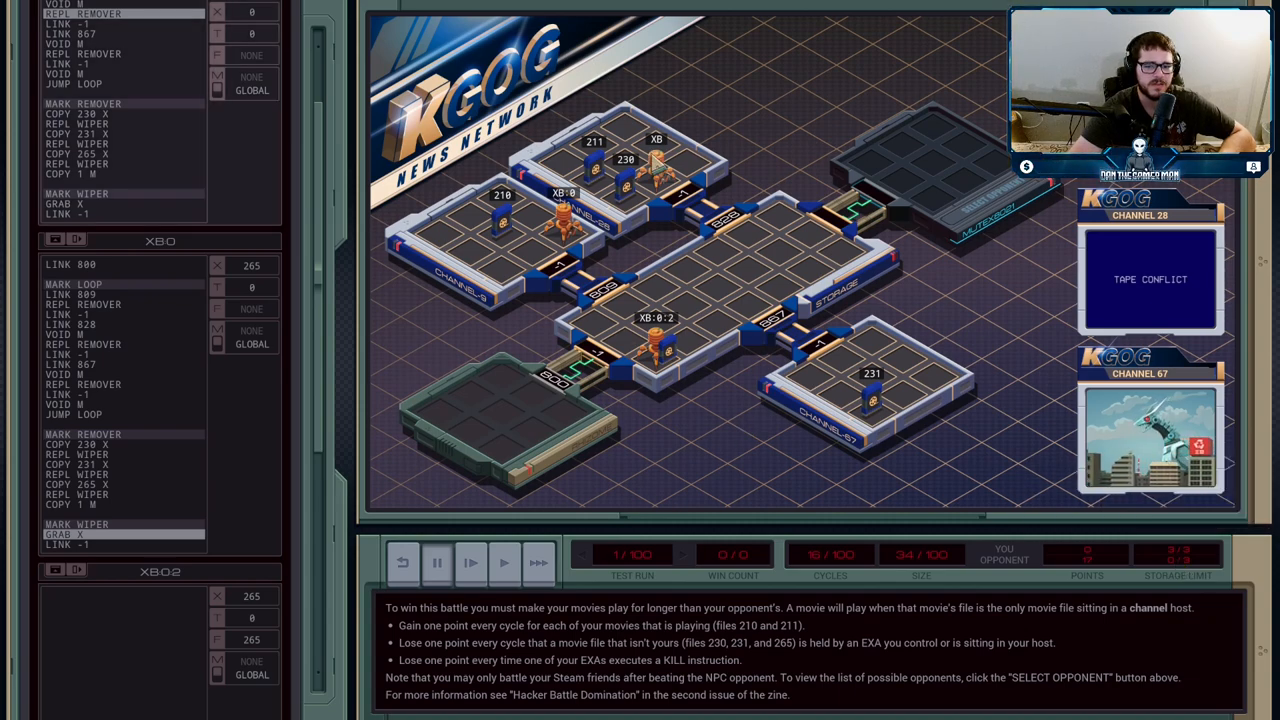
left_click(470, 562)
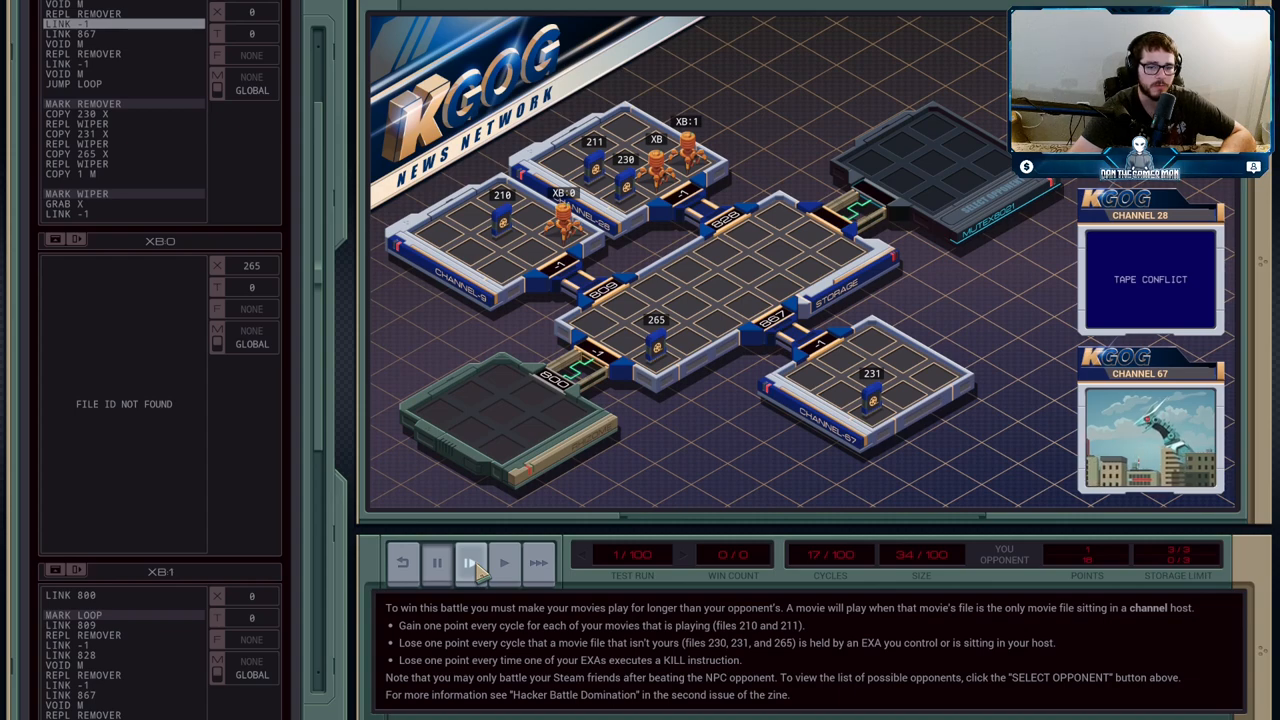
left_click(470, 562)
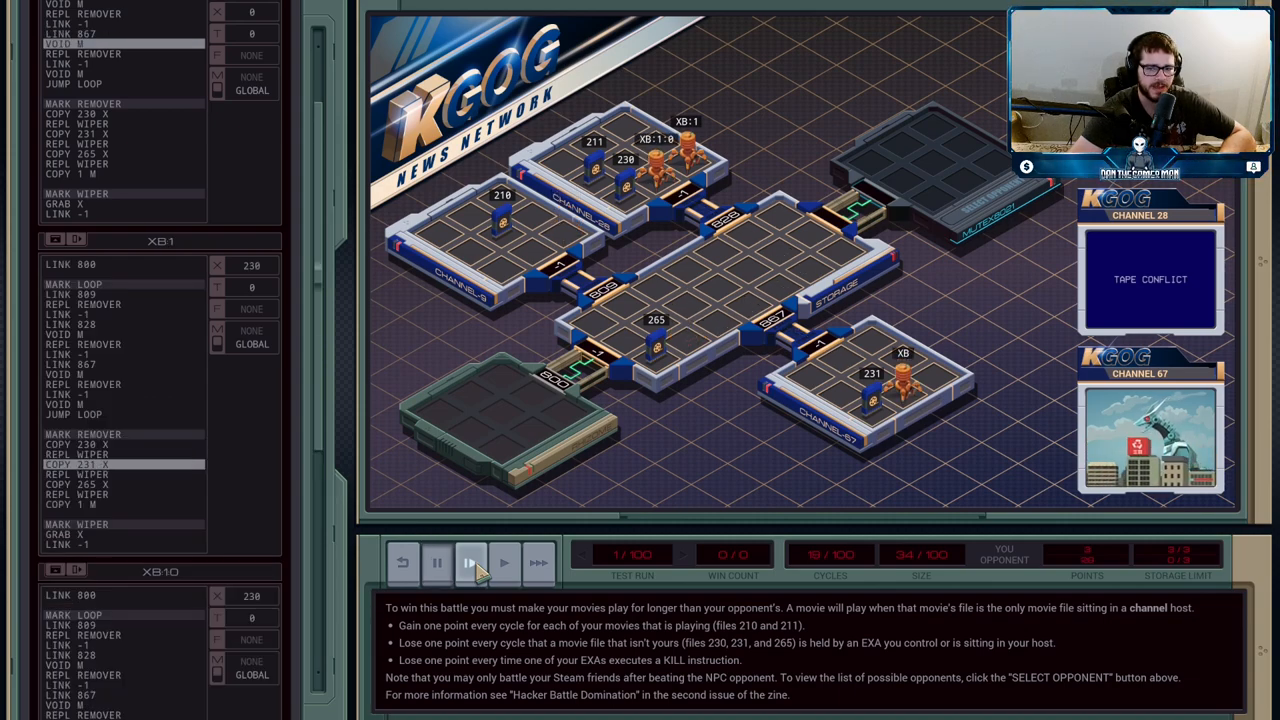
left_click(470, 562)
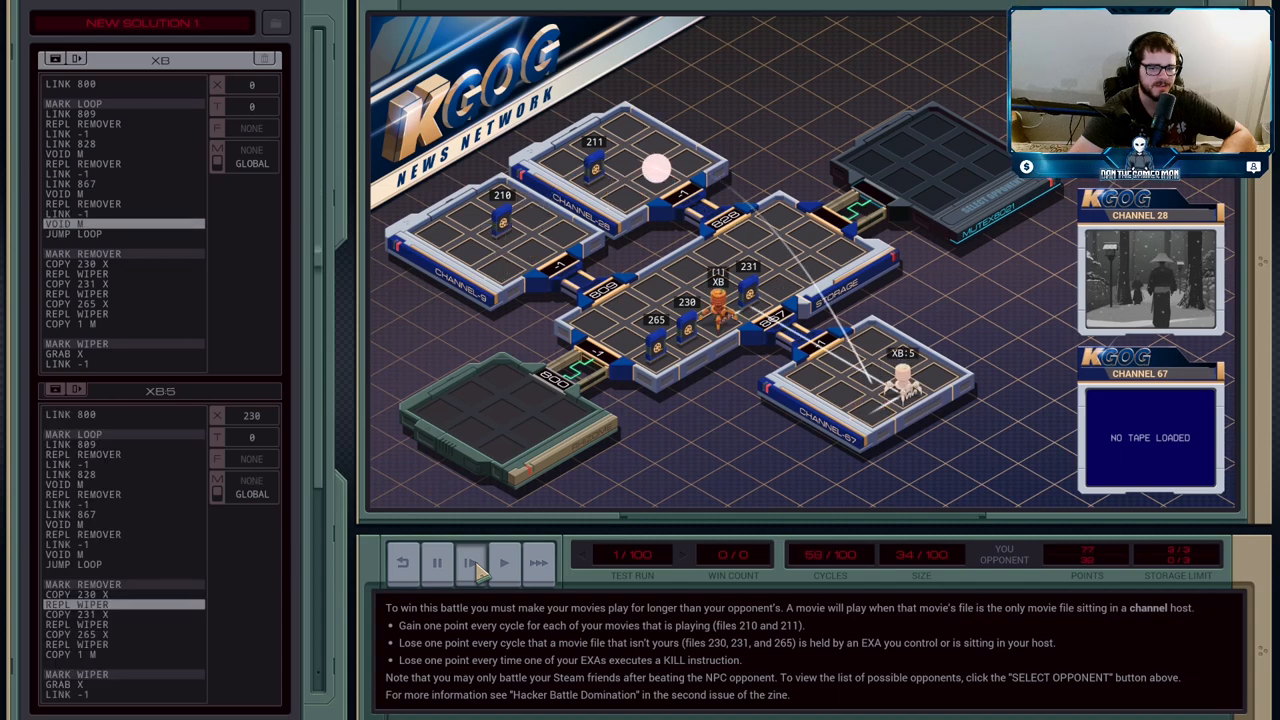
- Fast-forward the first test battle to cycle 100 for a 1/1 win
left_click(470, 563)
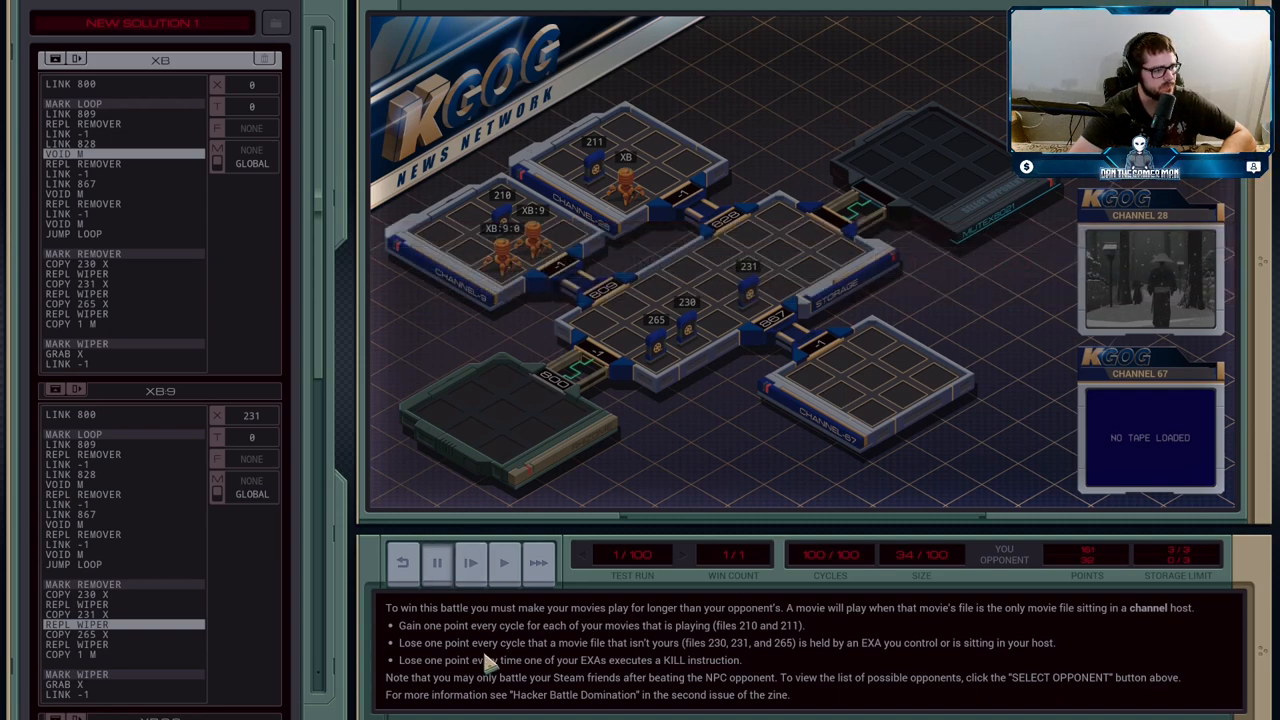
mouse_move(902, 172)
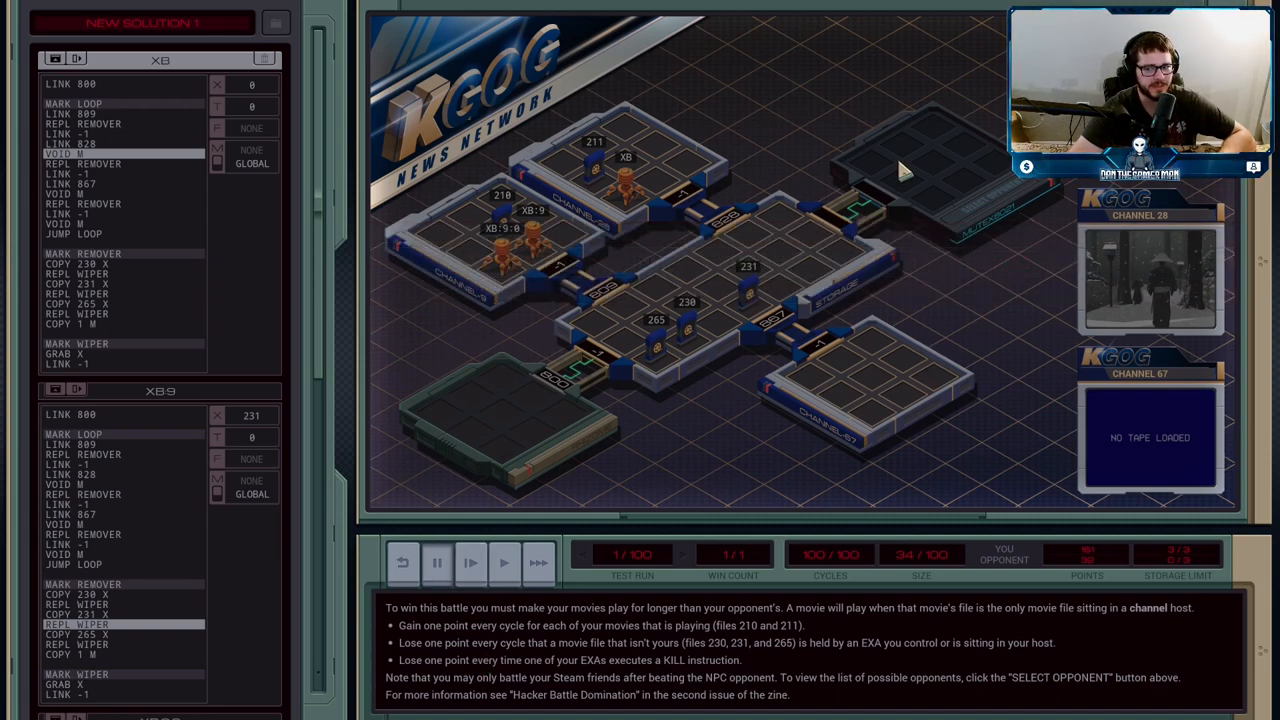
mouse_move(725, 220)
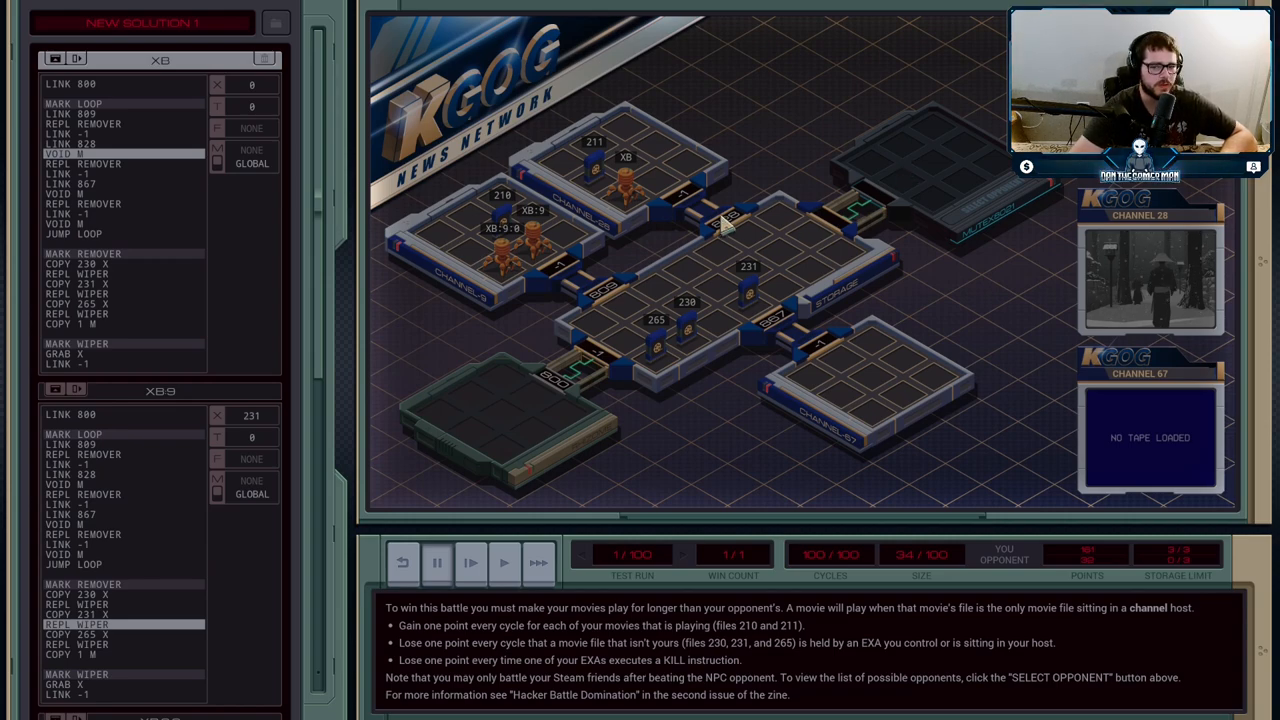
mouse_move(878, 400)
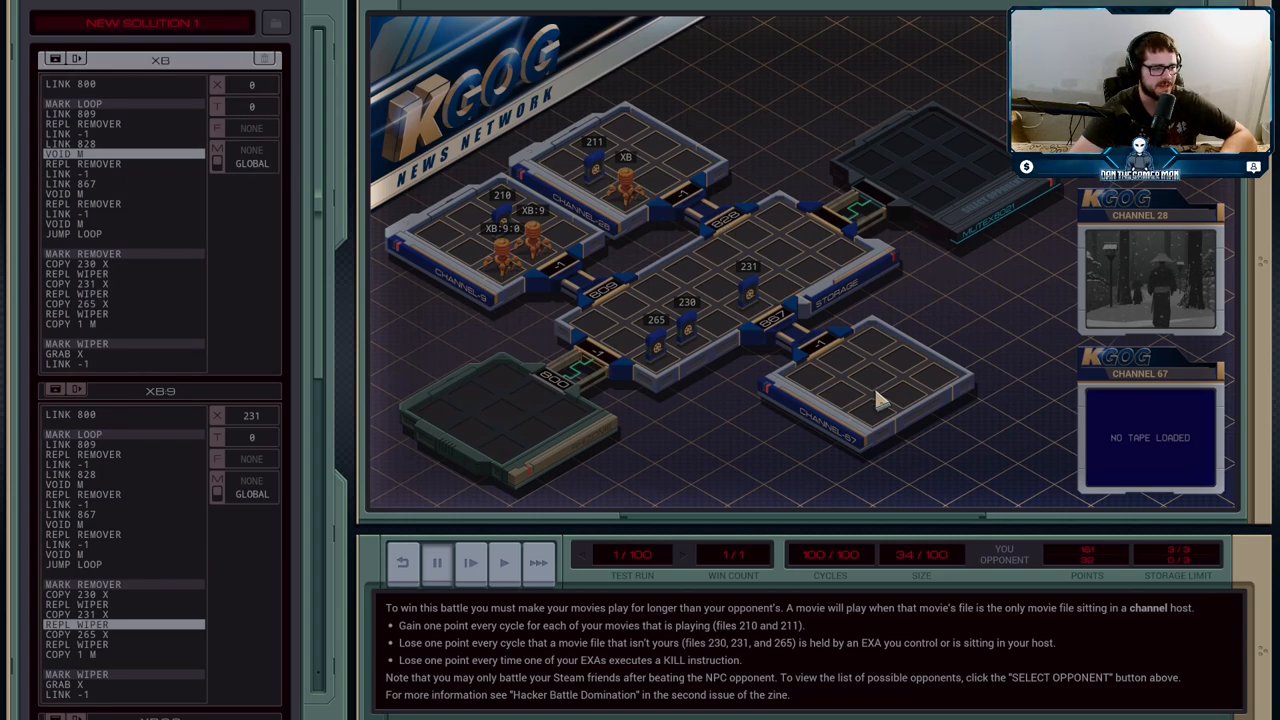
mouse_move(625, 463)
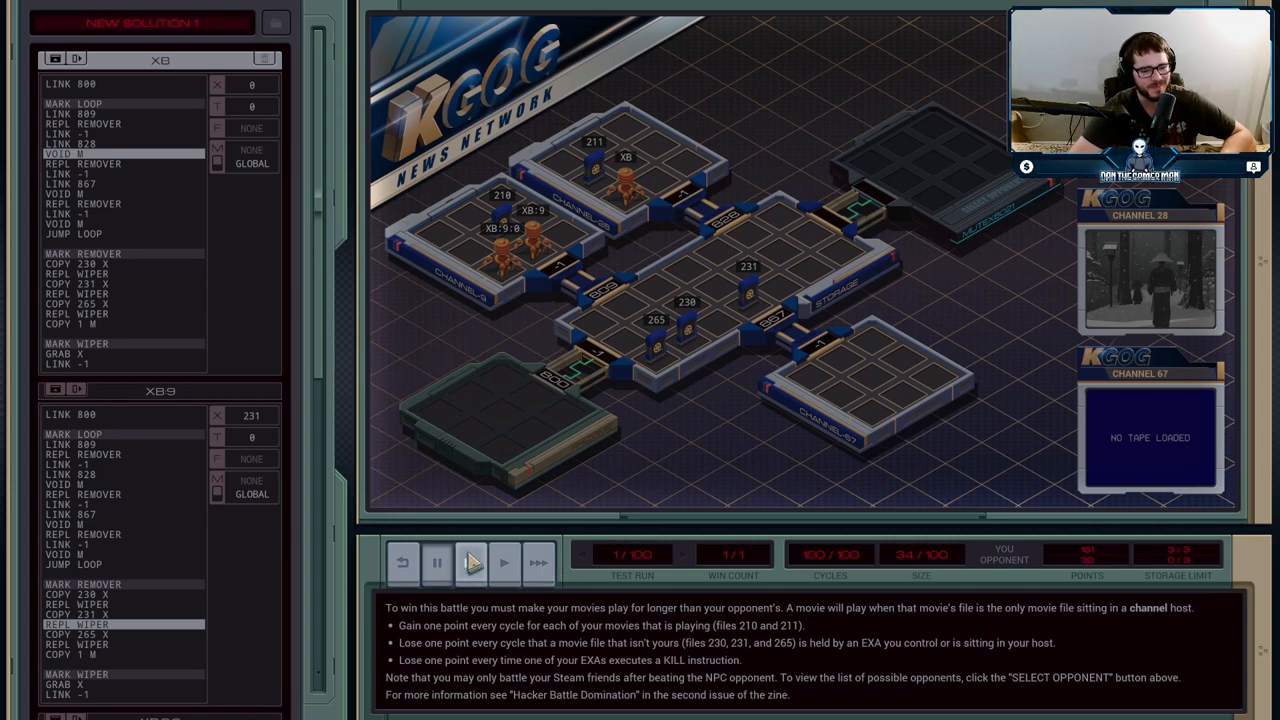
- Start test 2 and fast-forward through all 100 test battles for S+
left_click(471, 562)
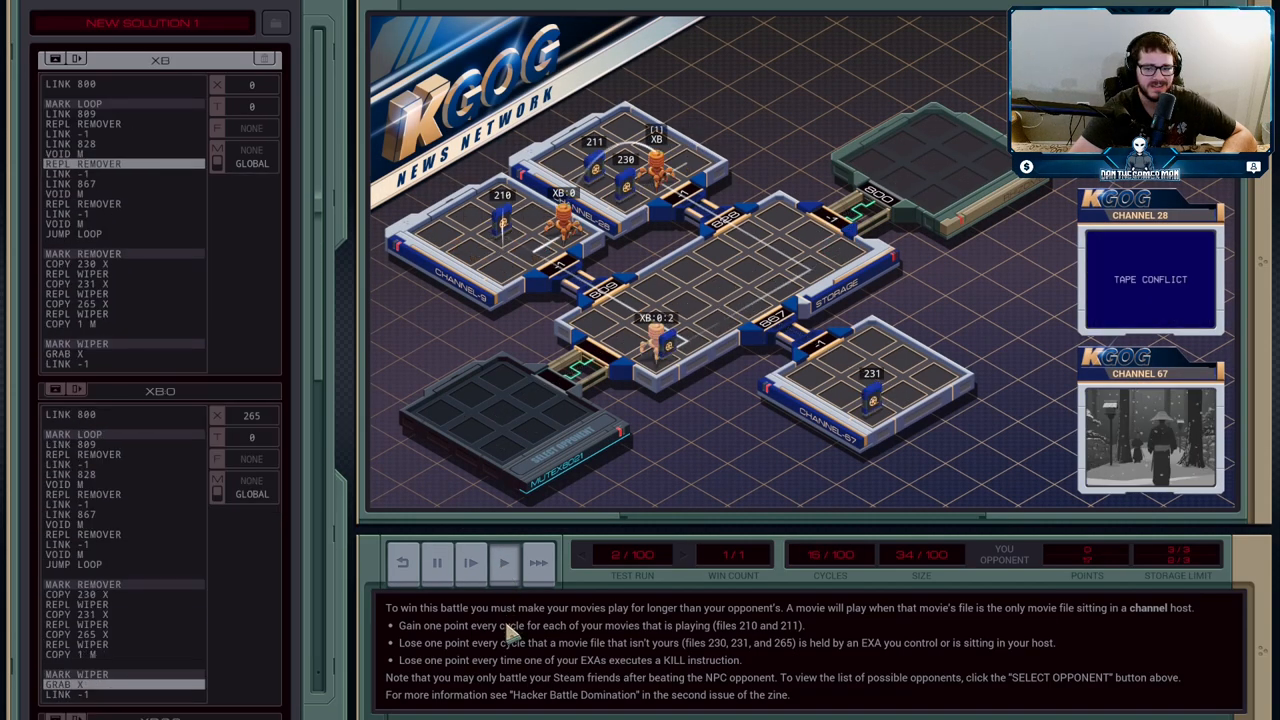
left_click(537, 562)
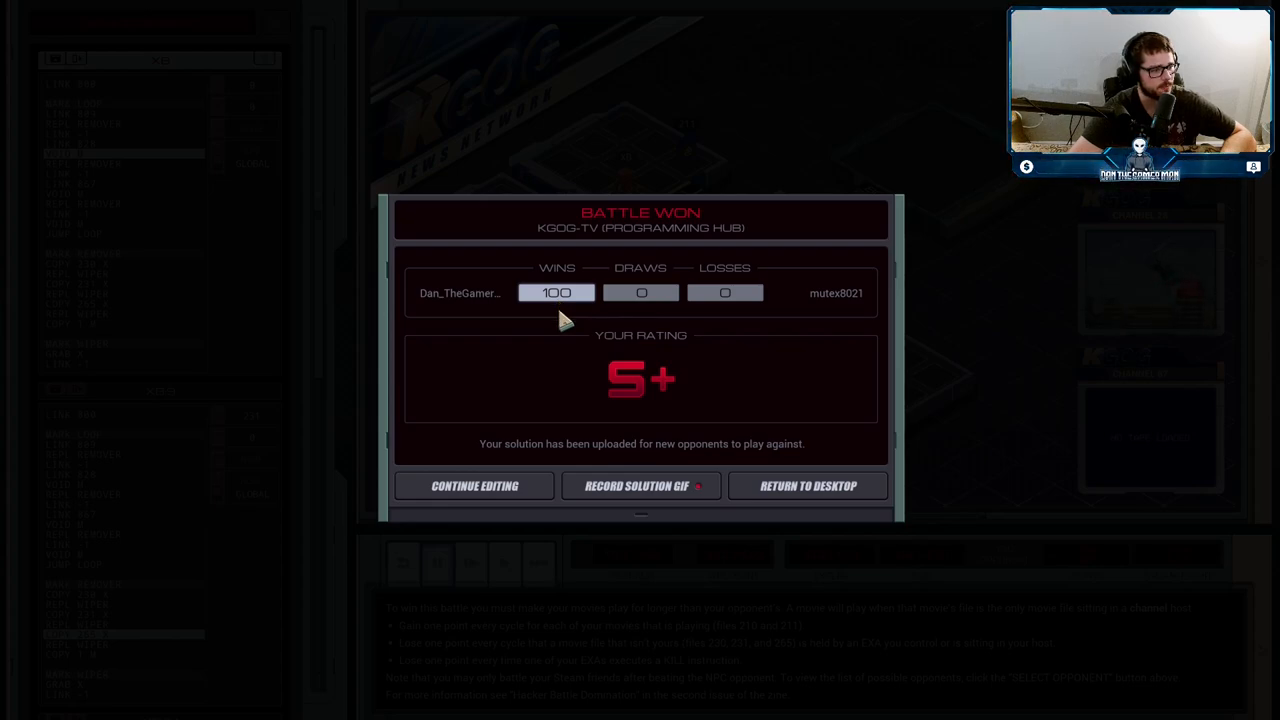
mouse_move(675, 343)
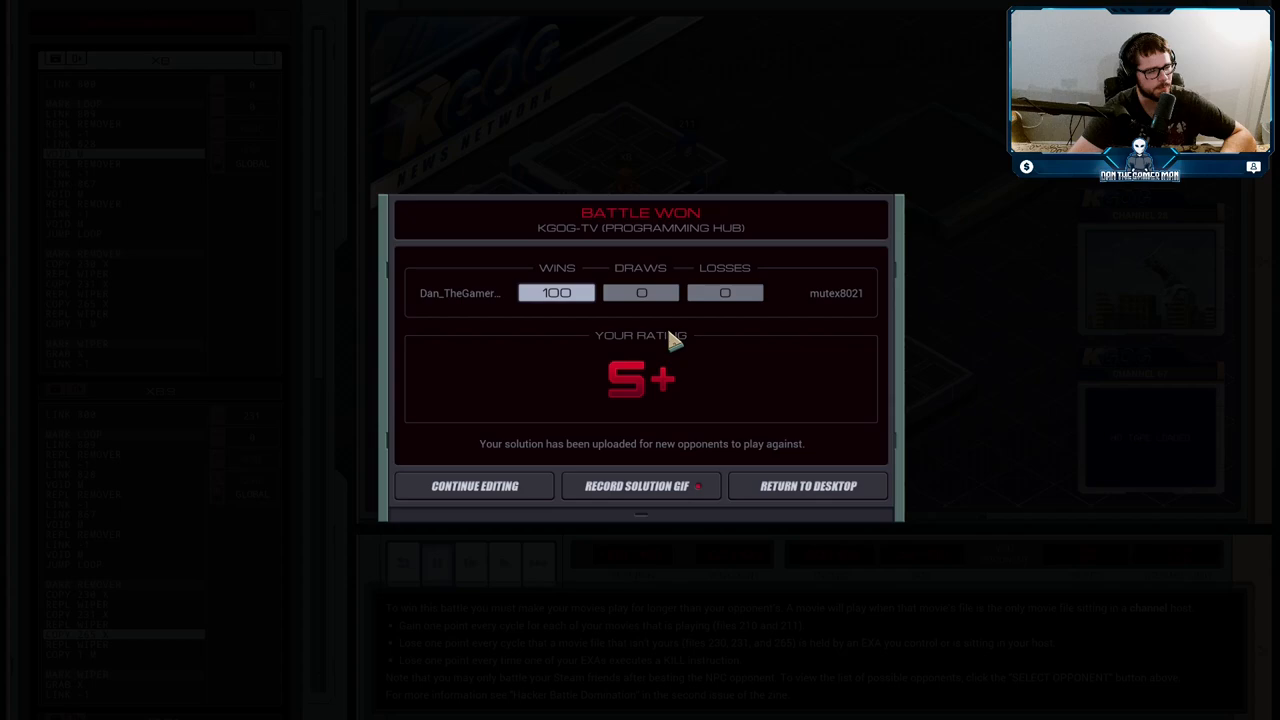
mouse_move(620, 375)
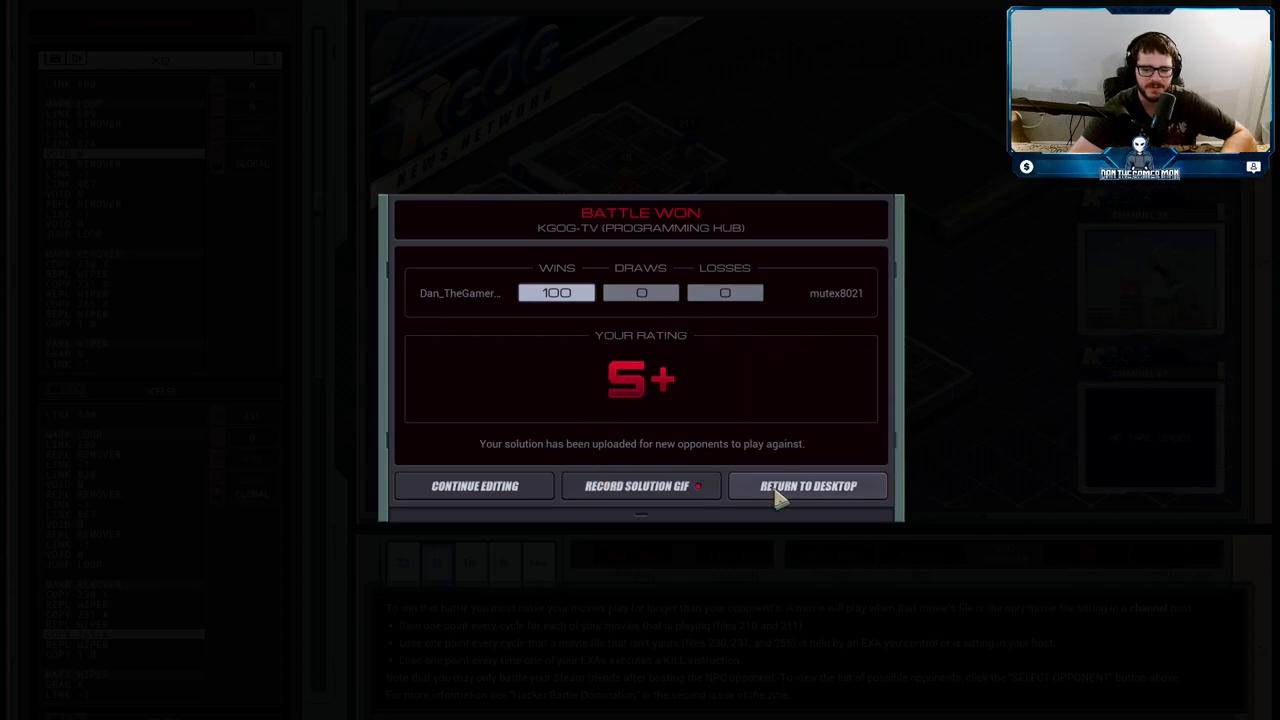
- Return to the desktop from the Battle Won results screen
left_click(807, 485)
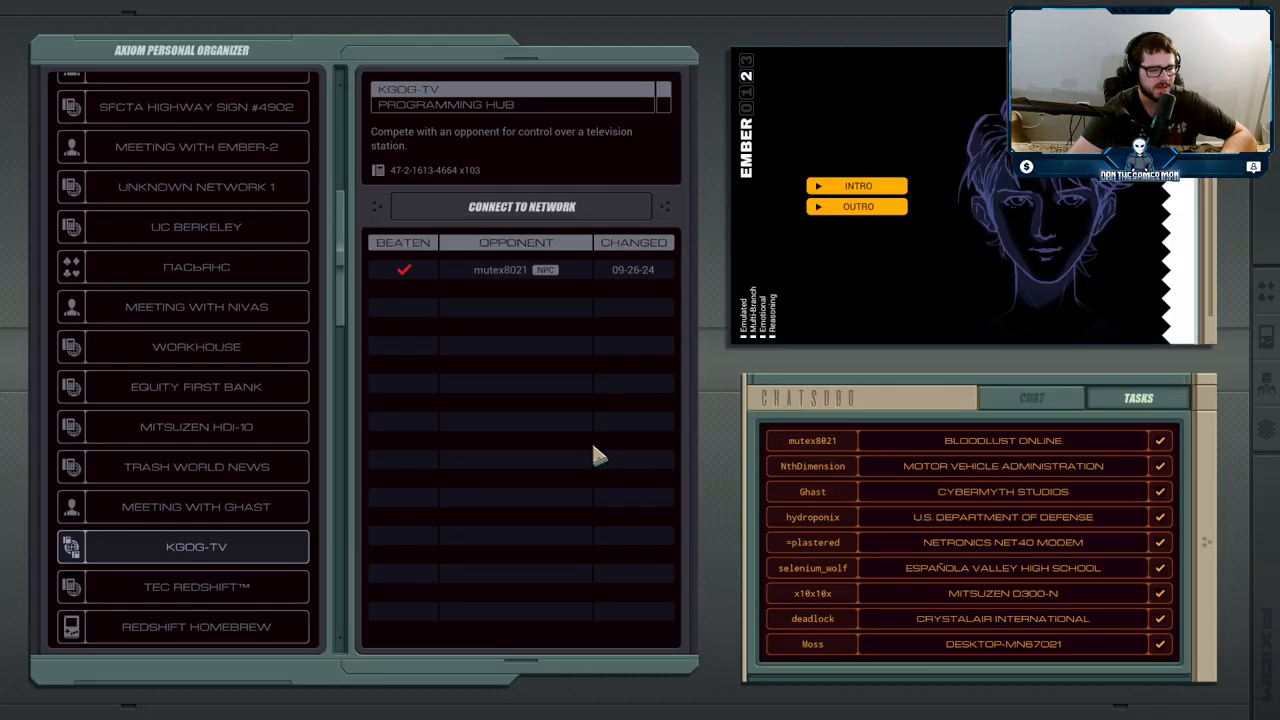